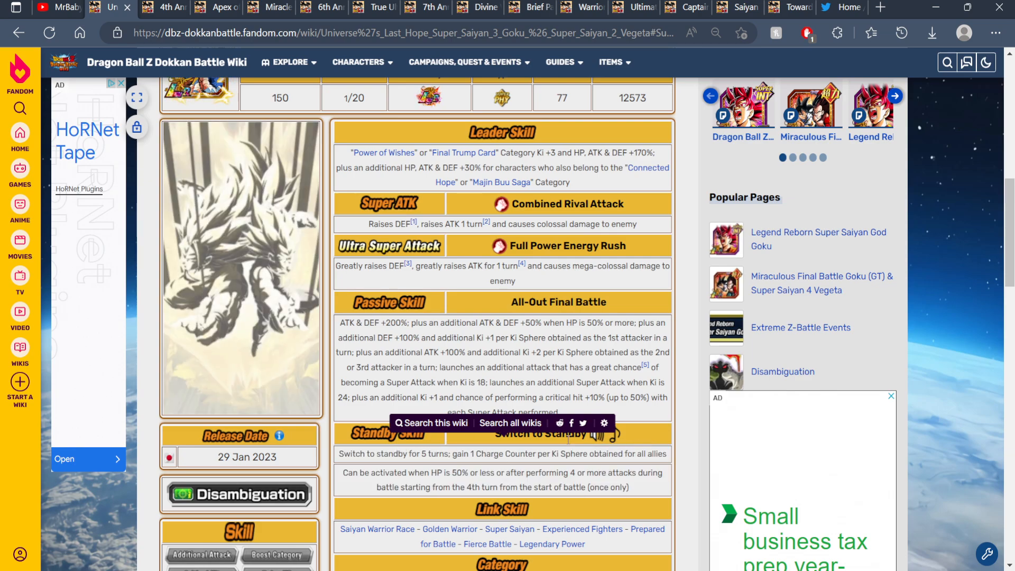
Switch to the YouTube tab to view MrBaby's recently uploaded Dokkan Battle videos.
scroll("down", 3)
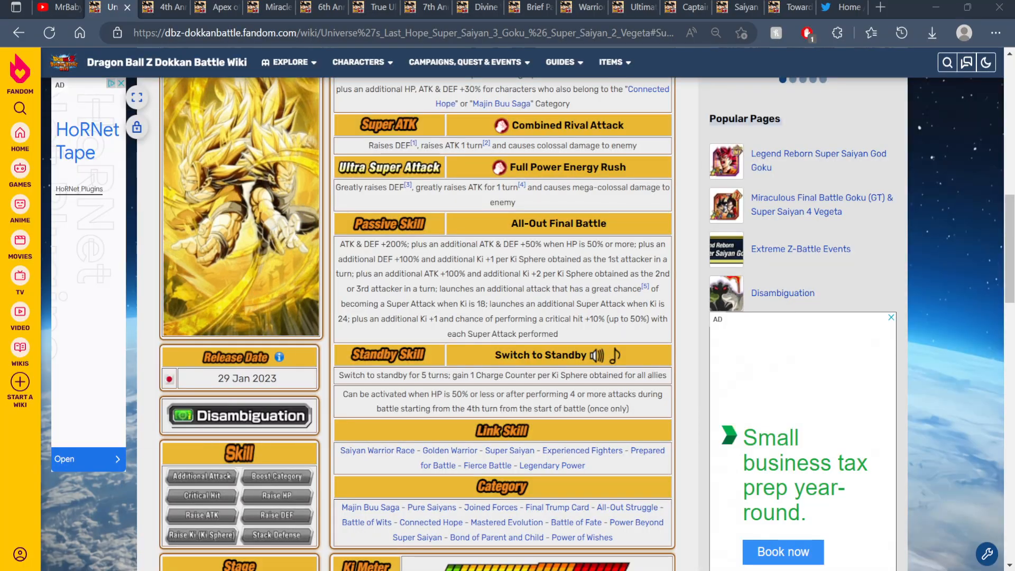
left_click(57, 7)
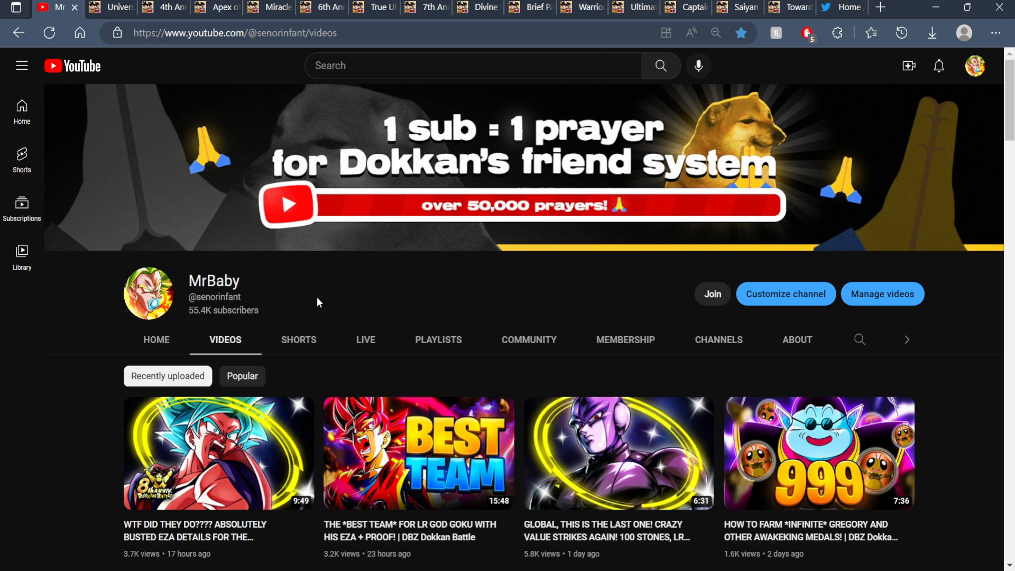
mouse_move(286, 287)
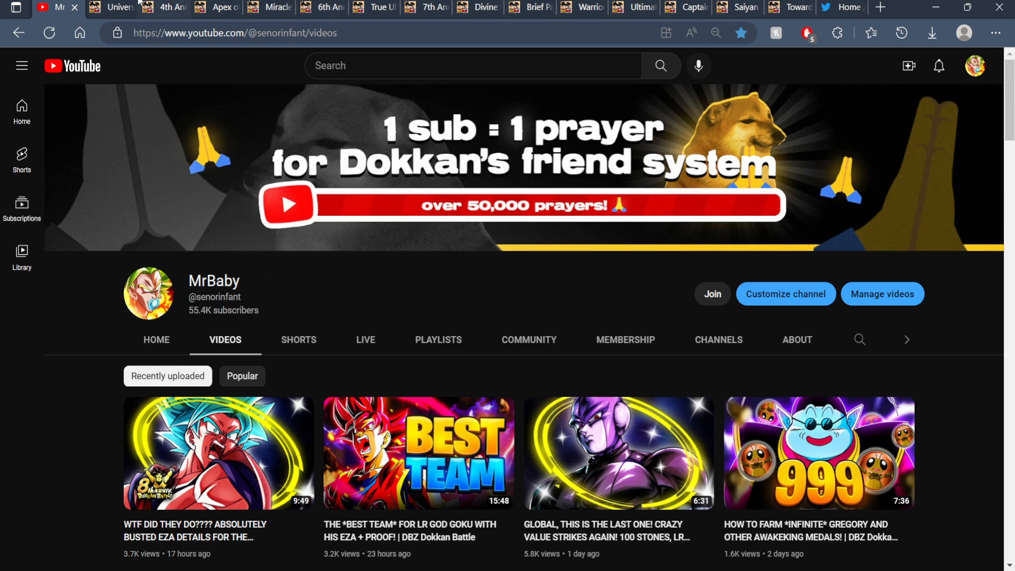
Return to the Universe's Last Hope wiki tab and scroll through the card page.
left_click(113, 7)
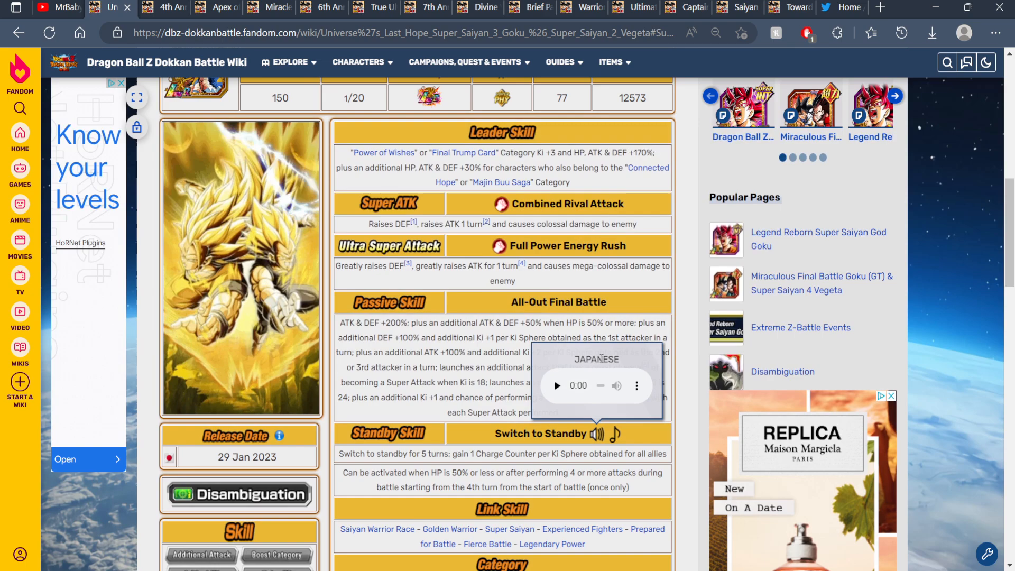
scroll("down", 3)
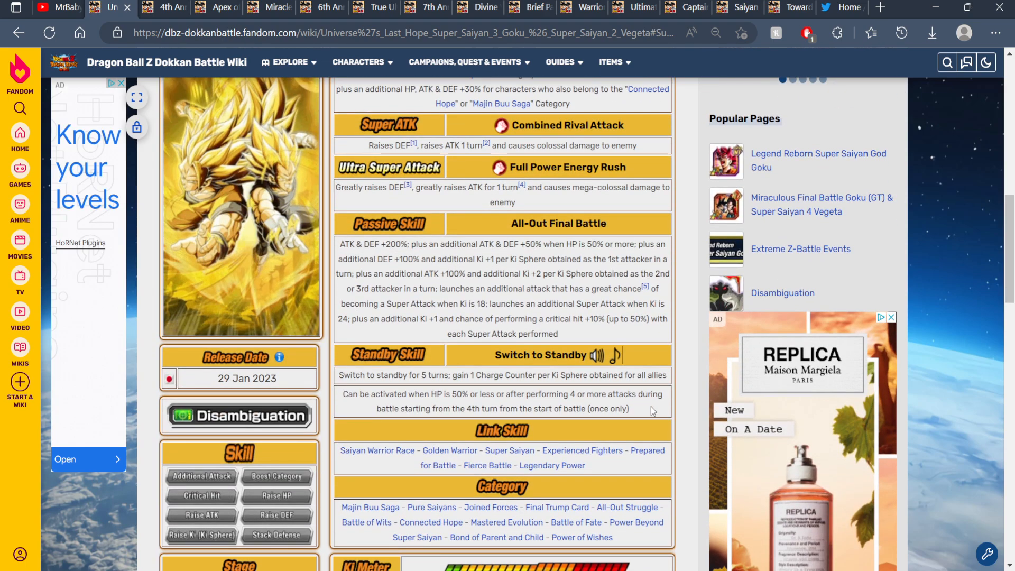
scroll("up", 3)
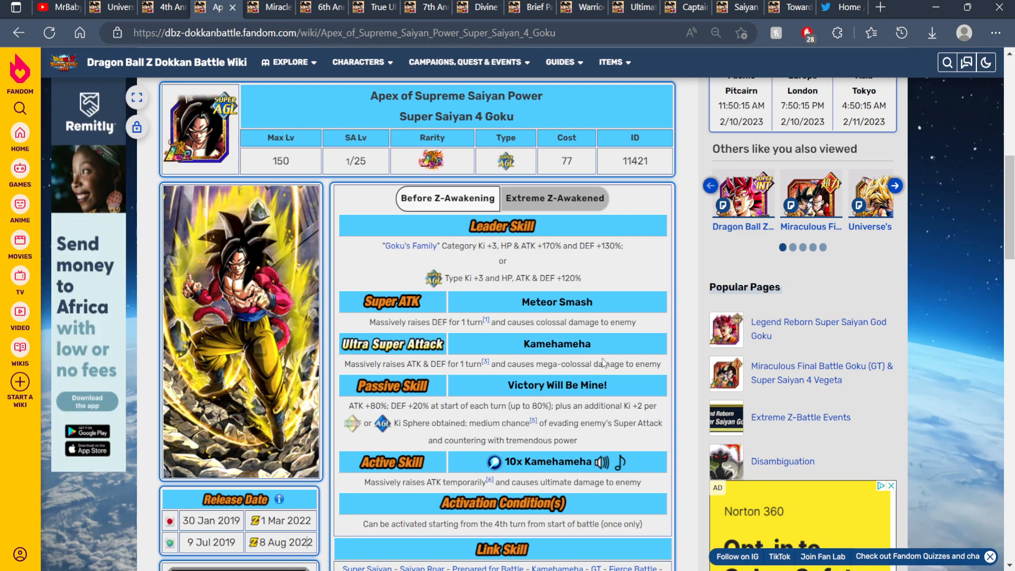
scroll("down", 3)
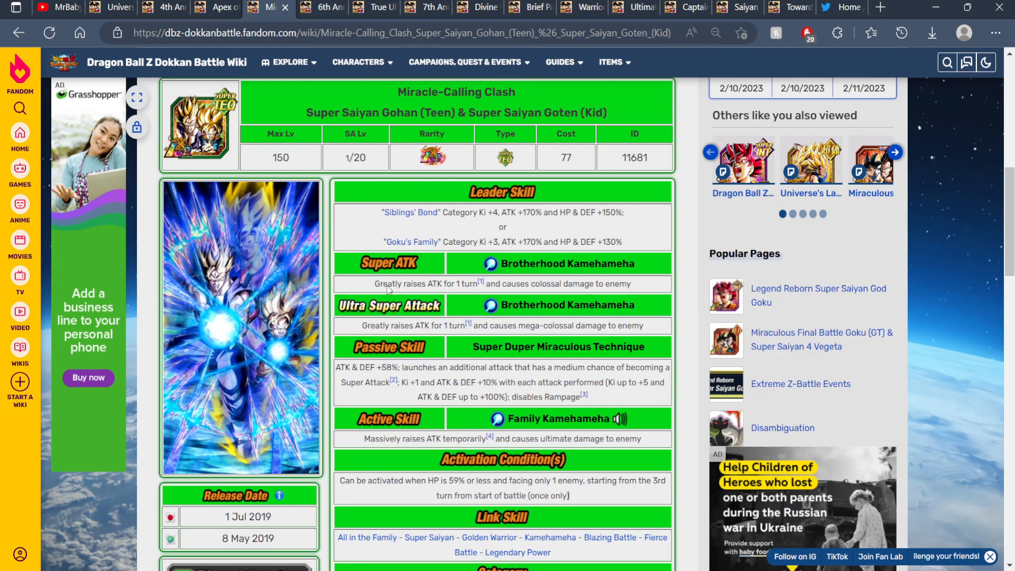
mouse_move(402, 141)
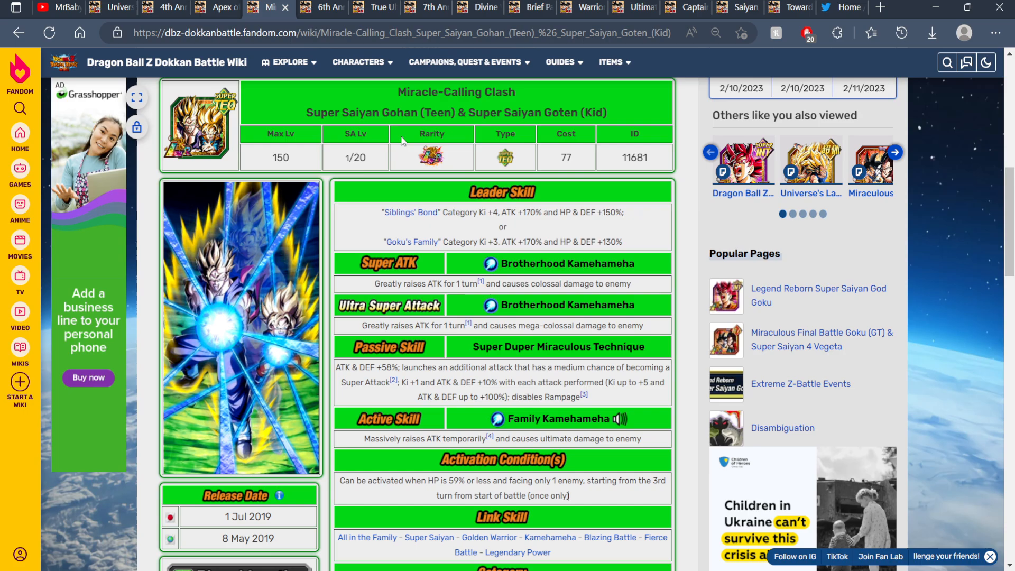
Check the Miracle-Calling Clash release dates, then view True Ultra Instinct Goku's page.
scroll("down", 3)
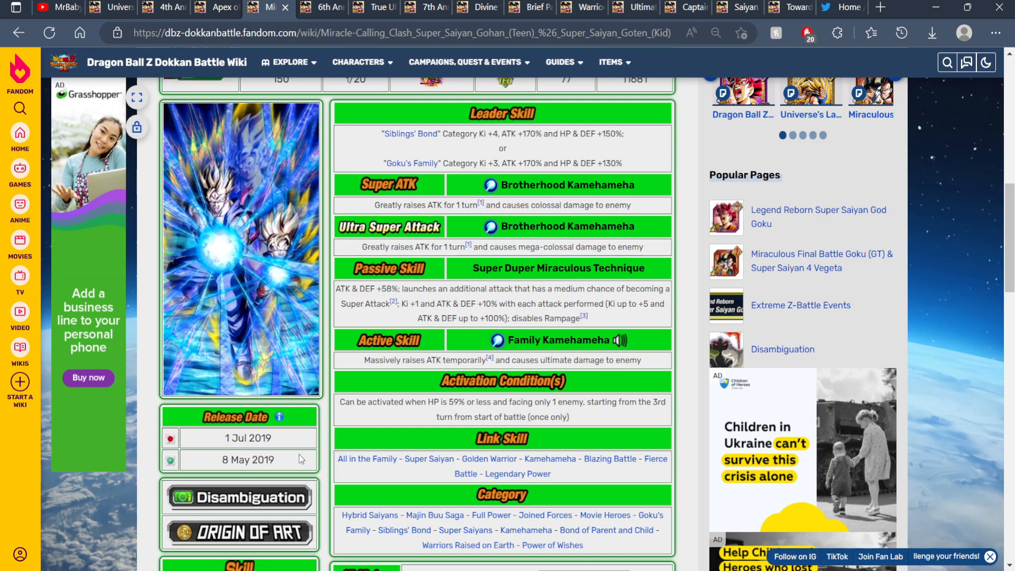
left_click(320, 7)
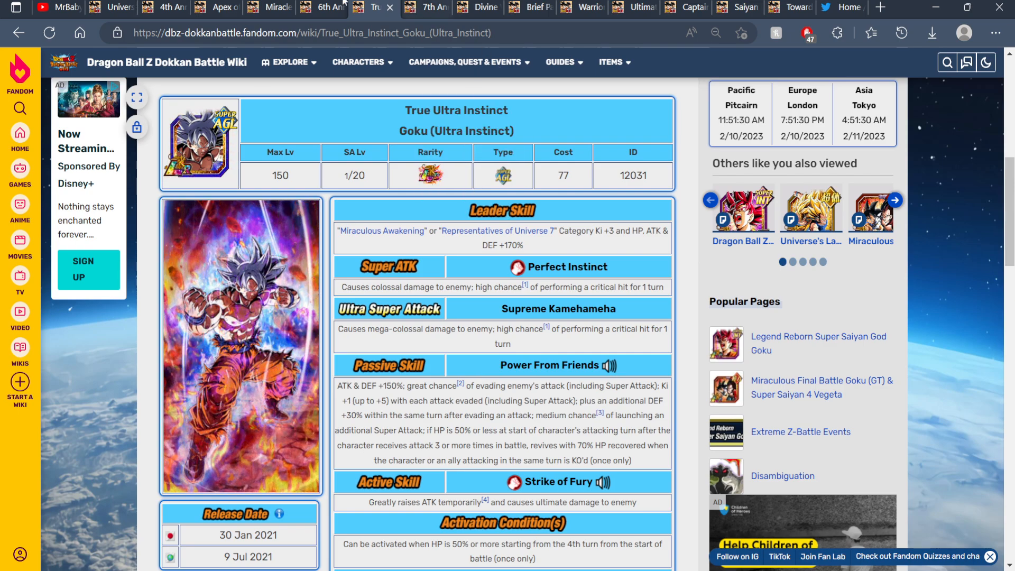
Revisit Universe's Last Hope, 4th Anniversary, Apex and Miracle-Calling Clash pages, ending on Divine Warriors.
left_click(810, 210)
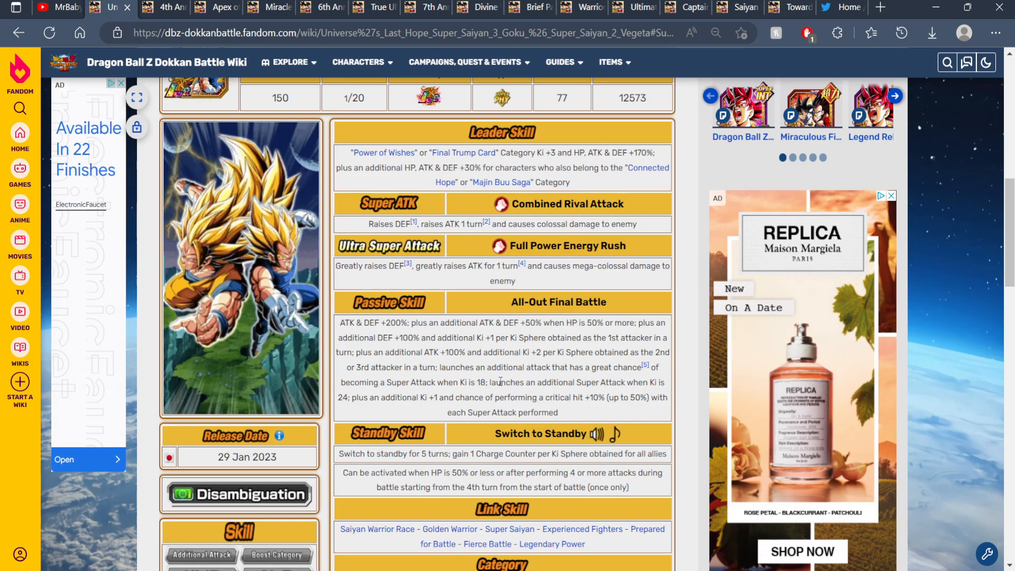
left_click(164, 7)
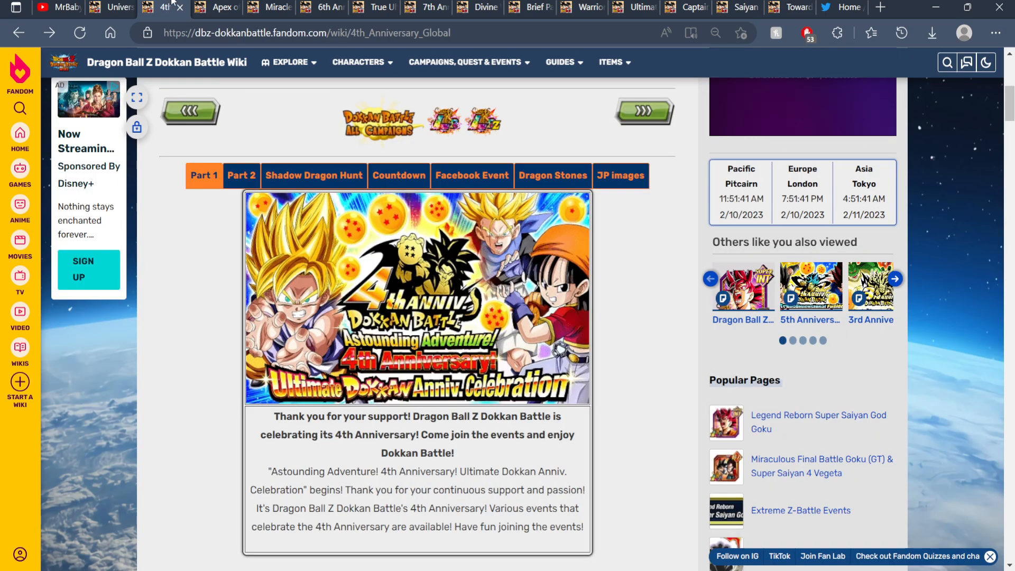
left_click(214, 7)
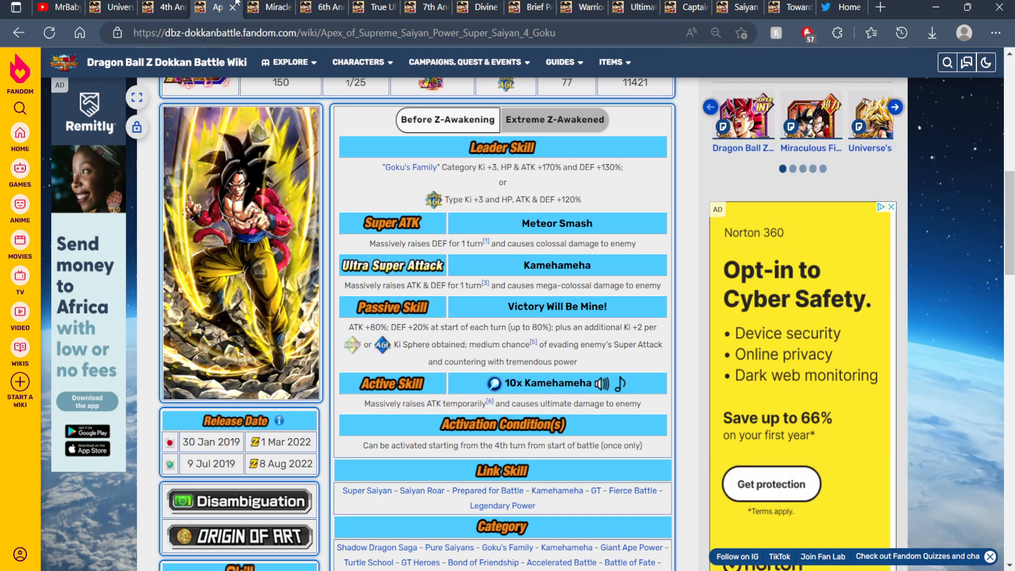
left_click(265, 7)
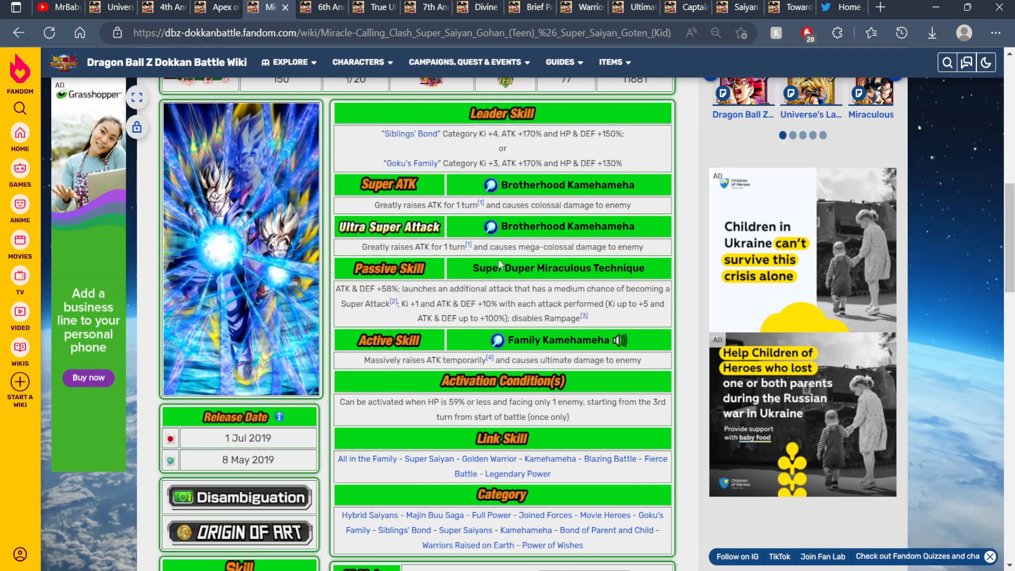
scroll("up", 3)
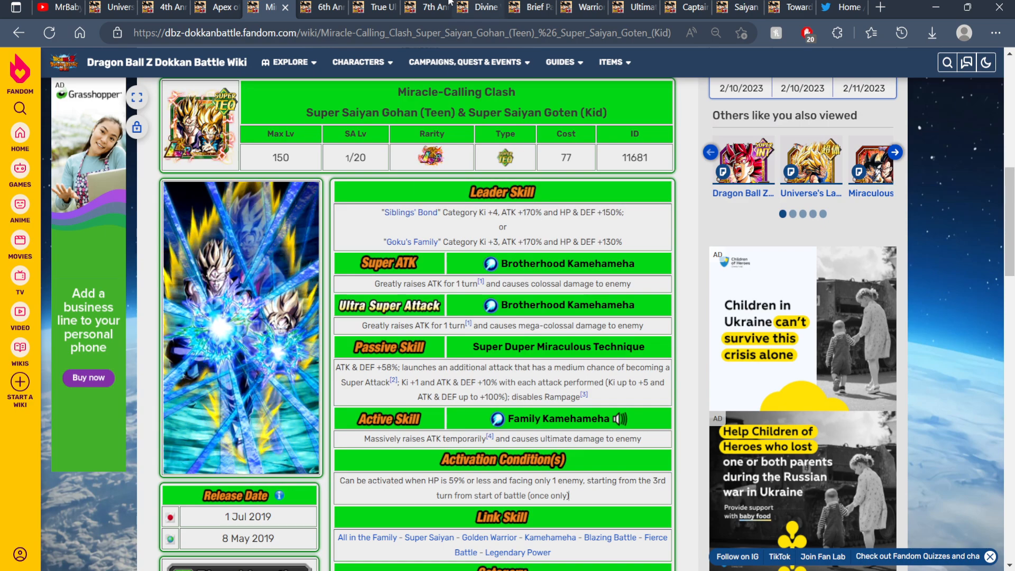
left_click(428, 7)
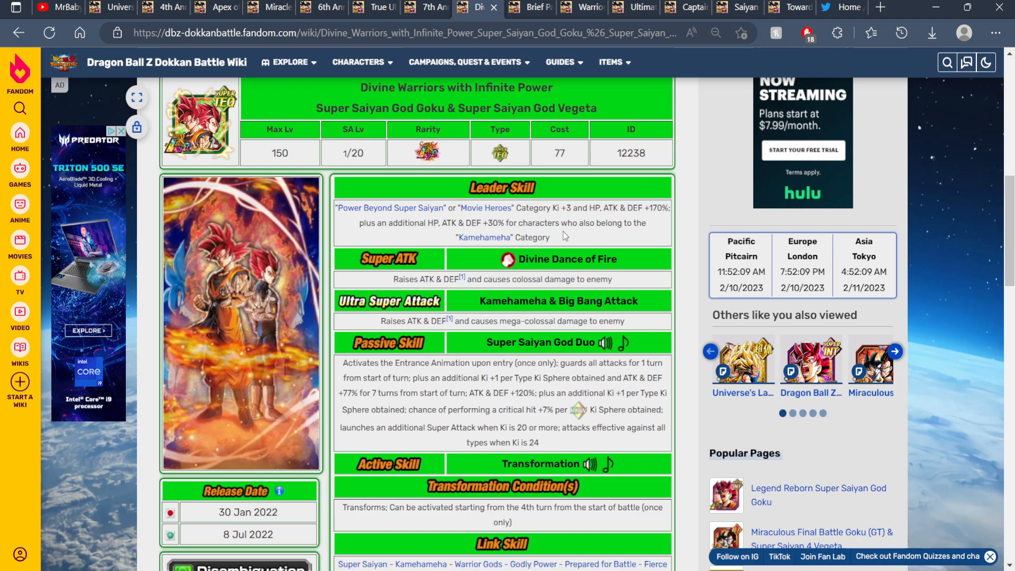
Check the Majin Vegeta, Goku/Gohan and Captain Ginyu unit pages, selecting Ginyu's text.
left_click(531, 7)
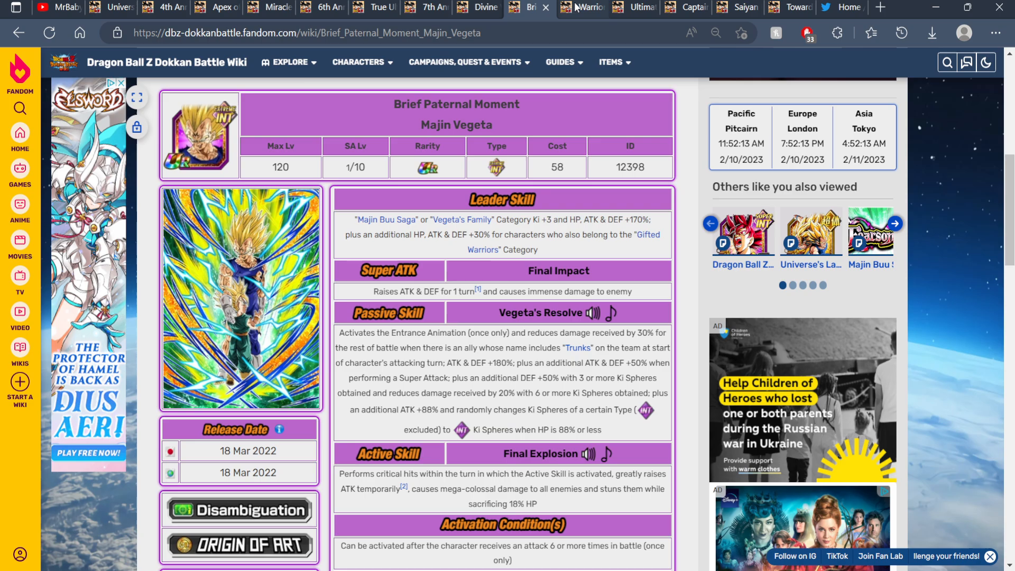
left_click(581, 7)
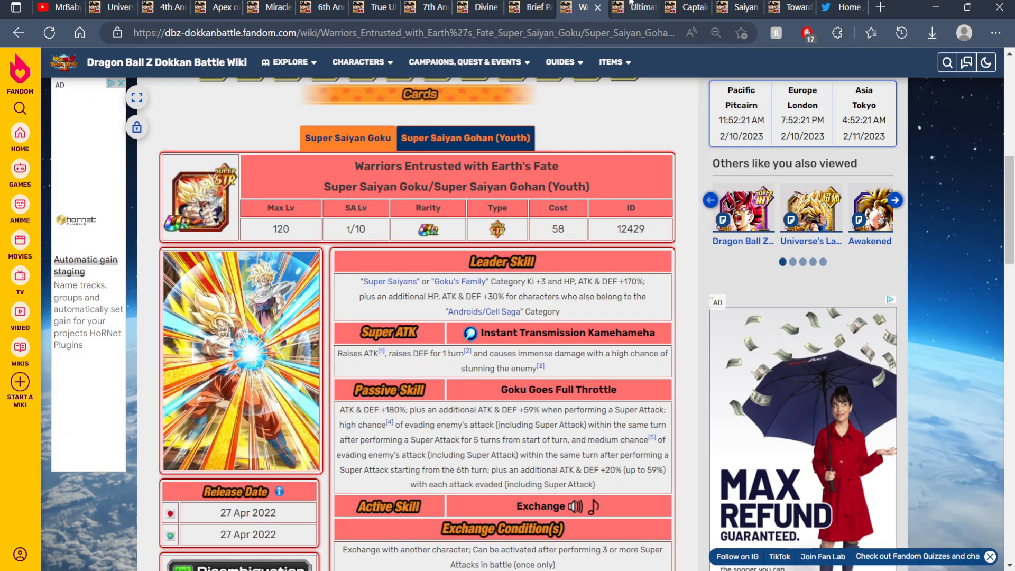
left_click(687, 6)
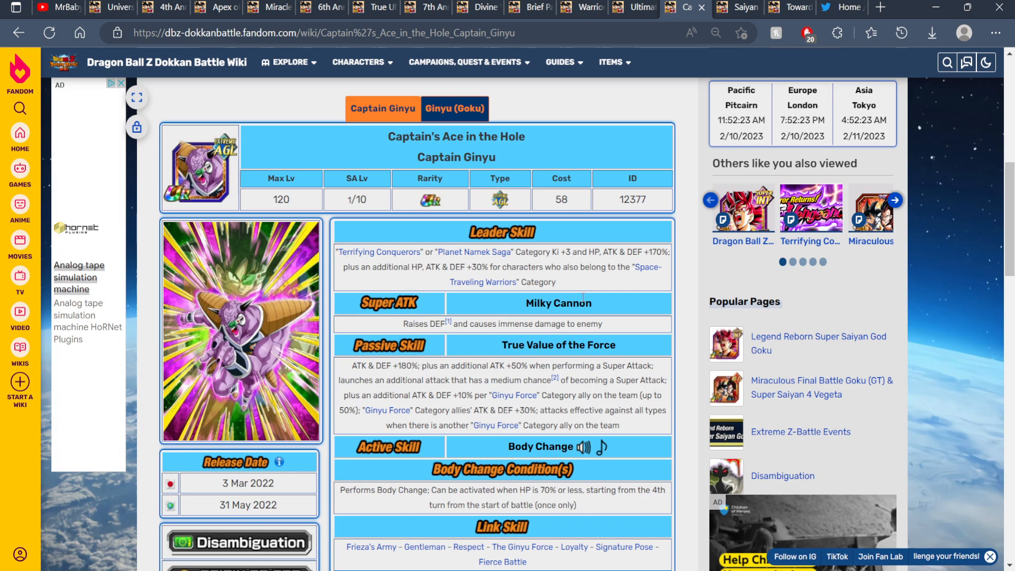
triple_click(248, 505)
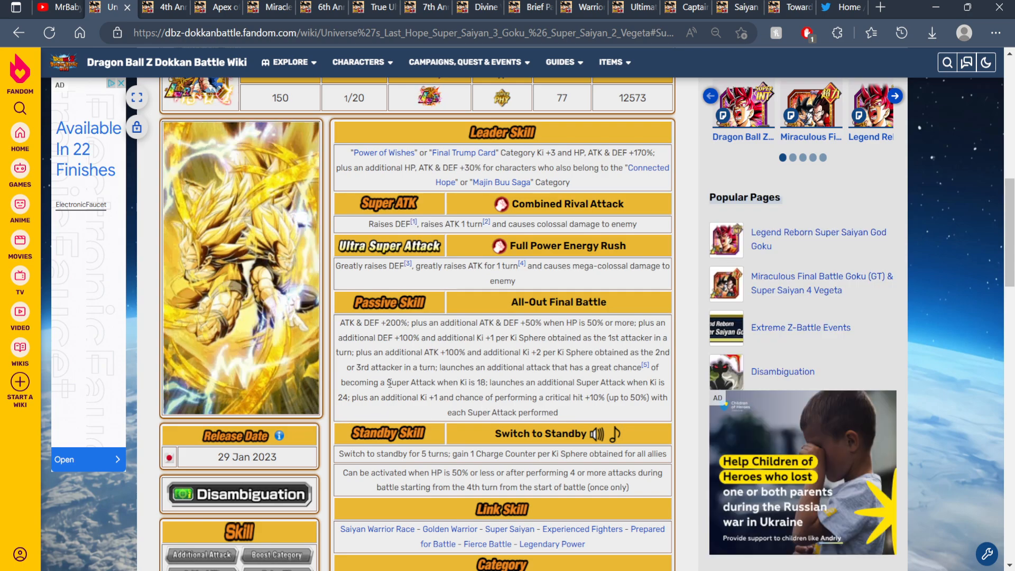
Scroll the Universe's Last Hope page, then view the Saiyan Day! Celebration Campaign.
scroll("up", 3)
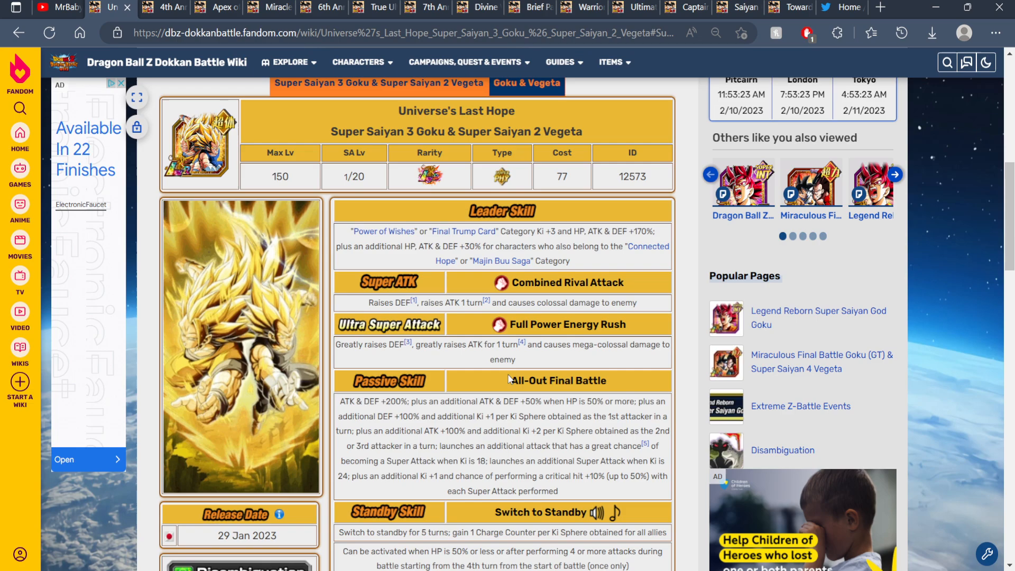
left_click(738, 7)
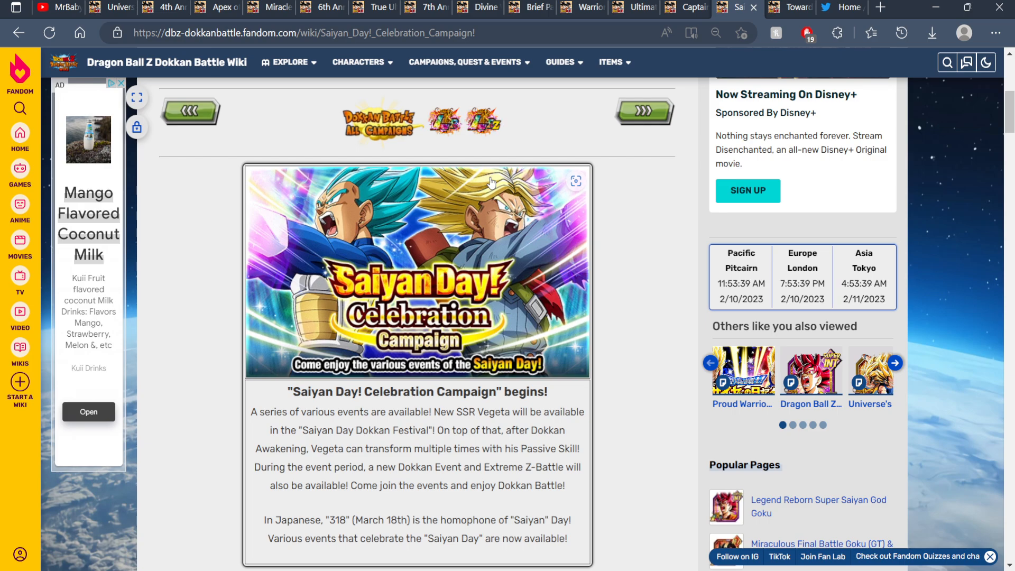
Scroll the Saiyan Day campaign page down to its login bonus dates.
scroll("down", 3)
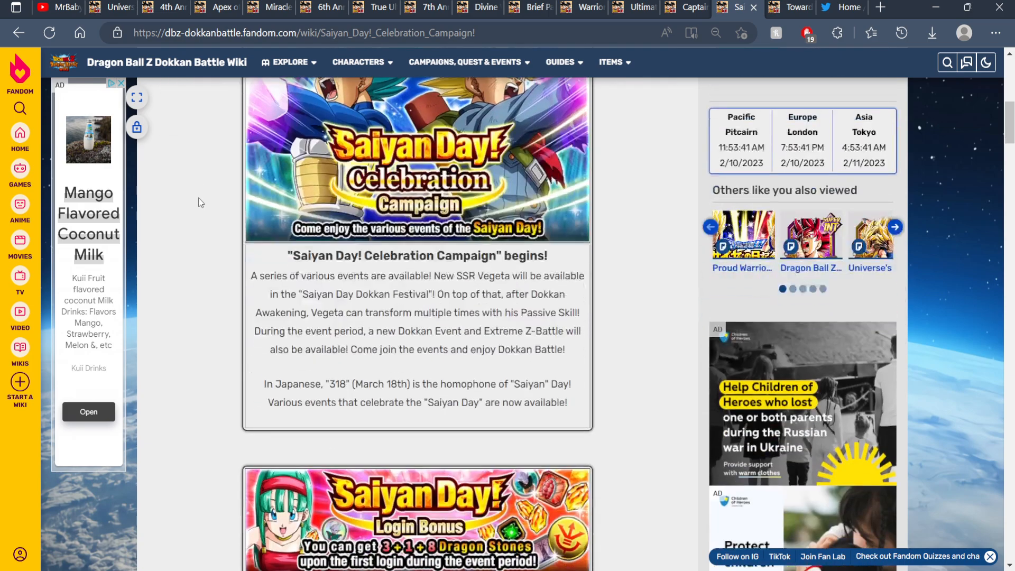
scroll("down", 3)
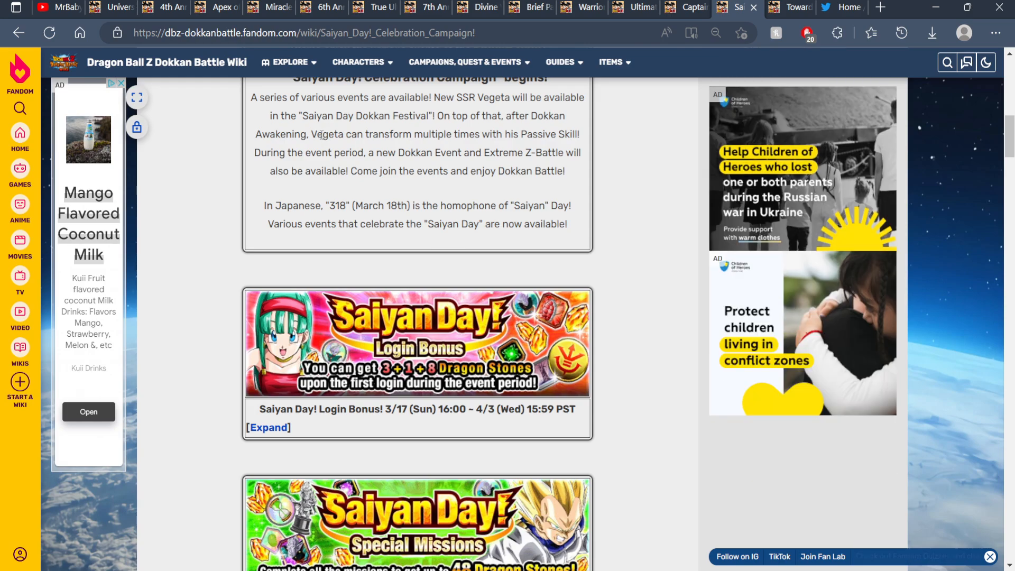
scroll("down", 3)
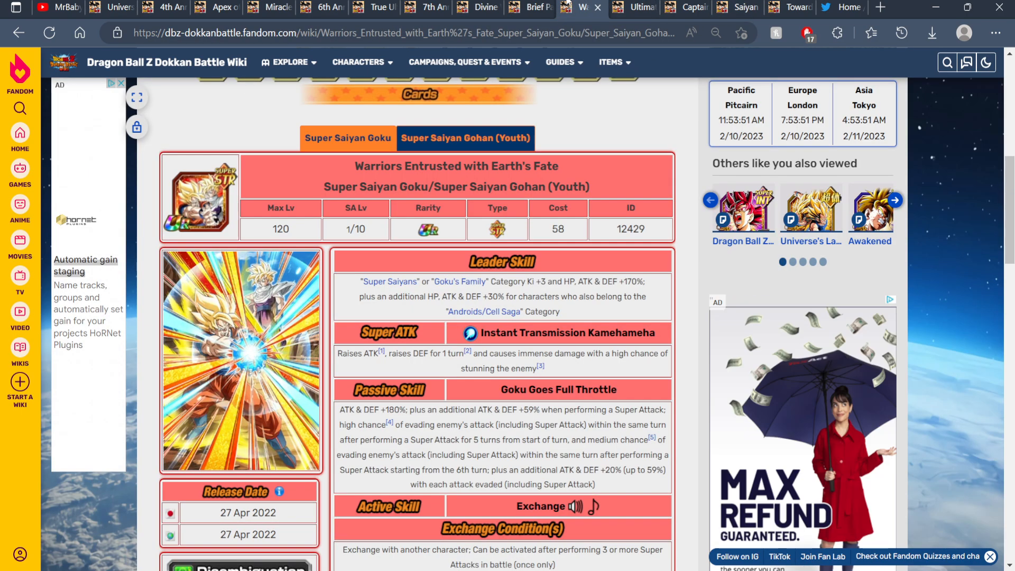
Recheck the Brief Paternal Moment Majin Vegeta page, then open the Towards the Universe! GW Campaign.
left_click(526, 7)
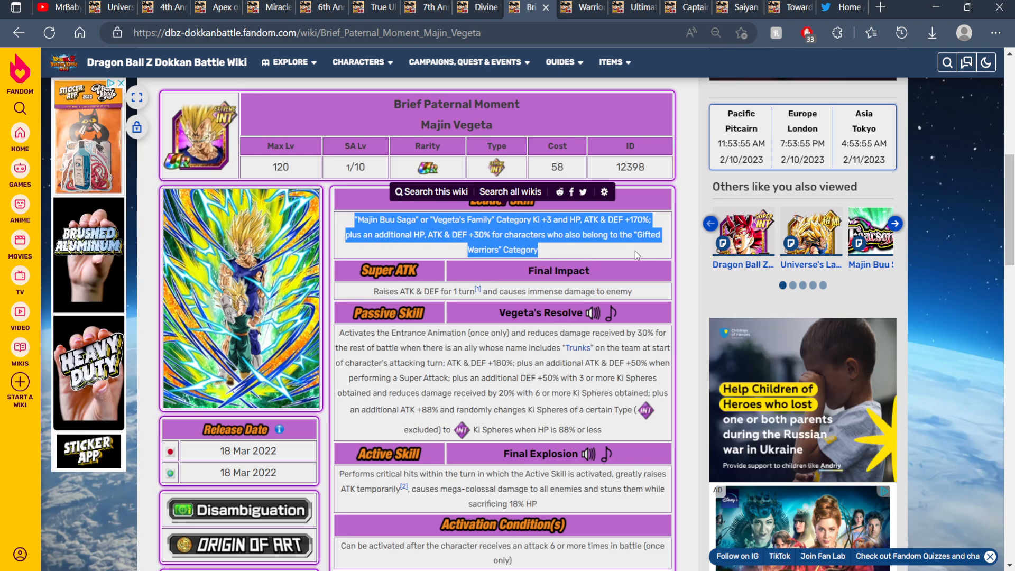
scroll("down", 3)
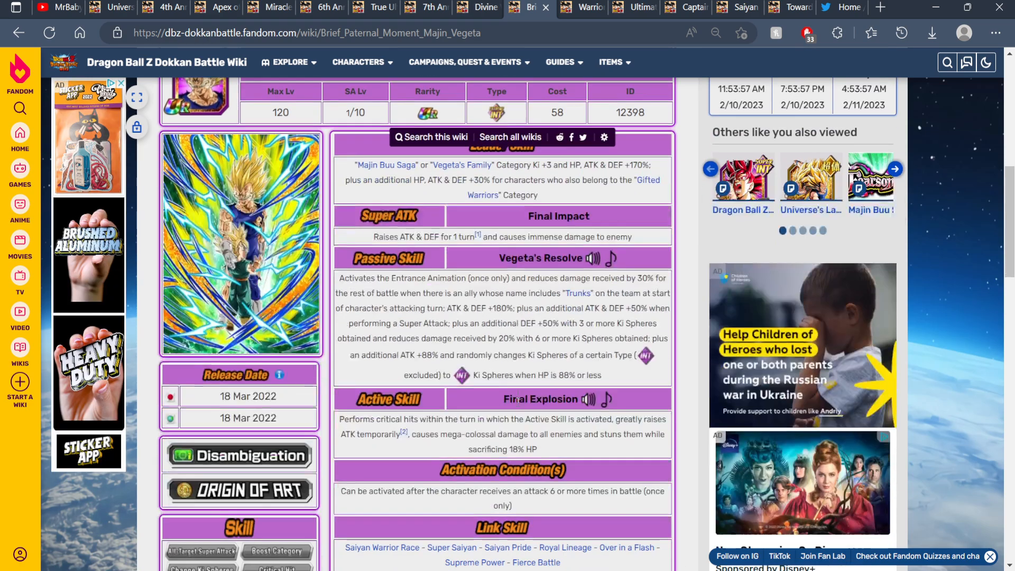
scroll("down", 3)
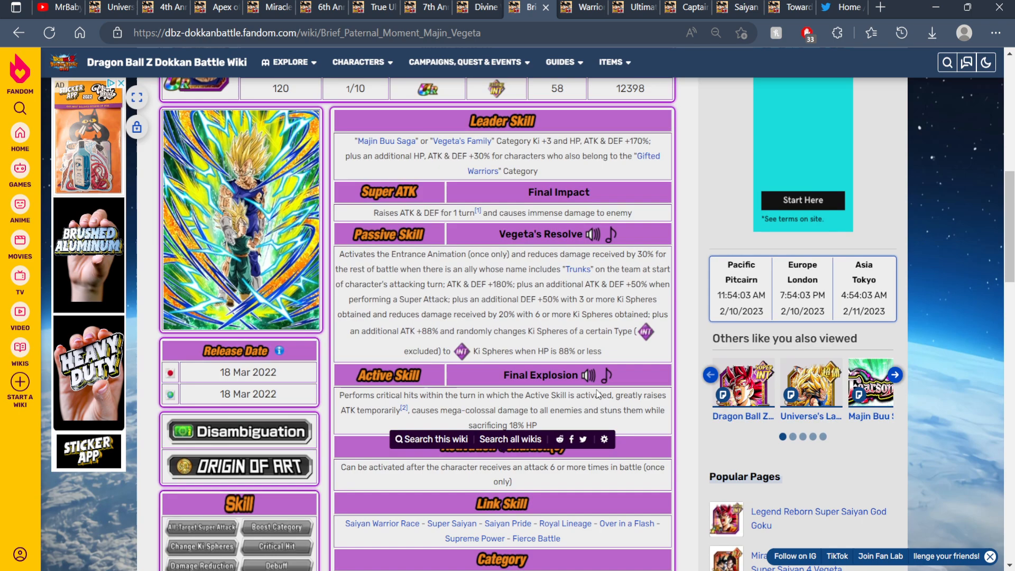
scroll("up", 3)
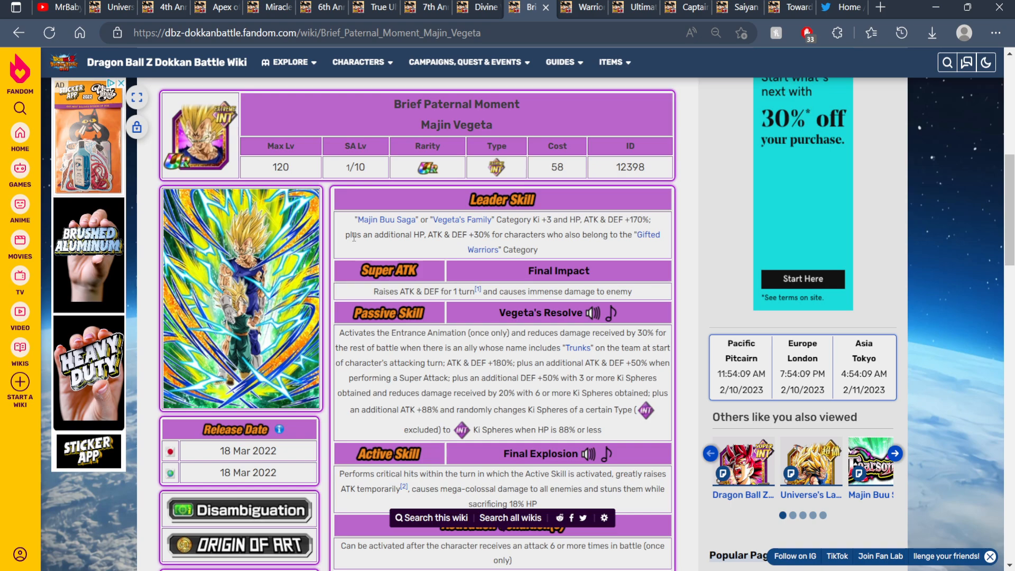
mouse_move(389, 141)
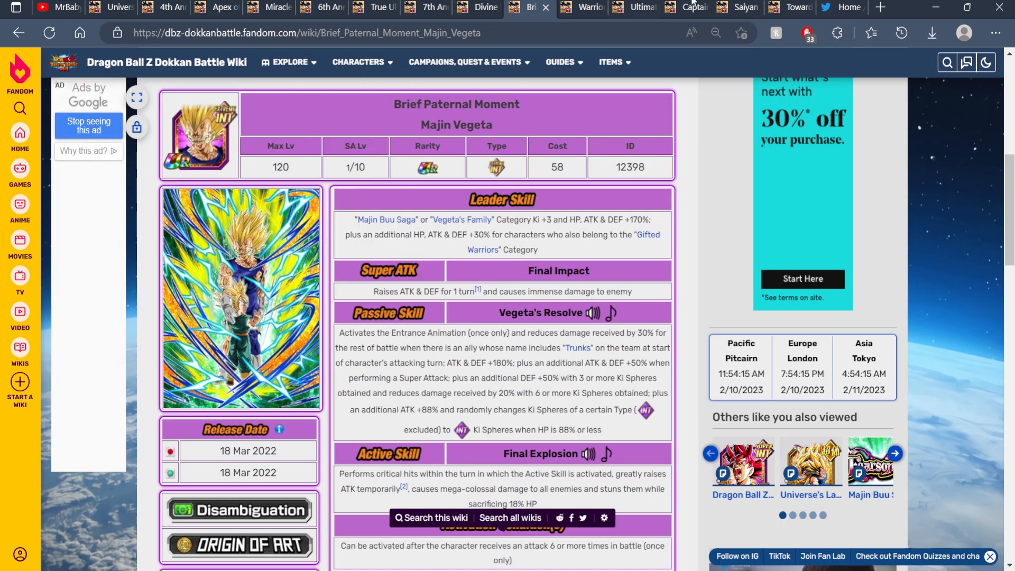
left_click(789, 7)
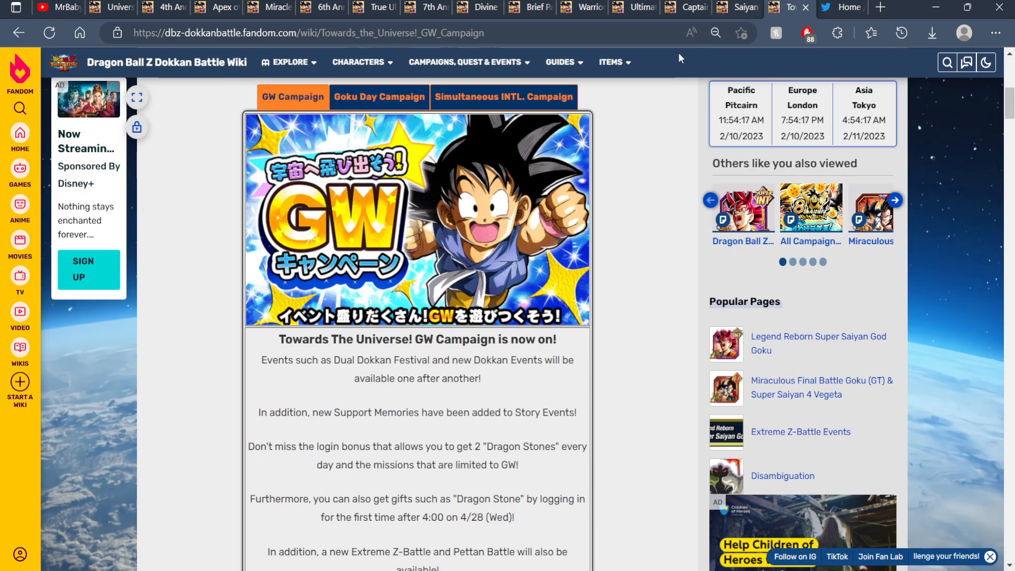
scroll("down", 3)
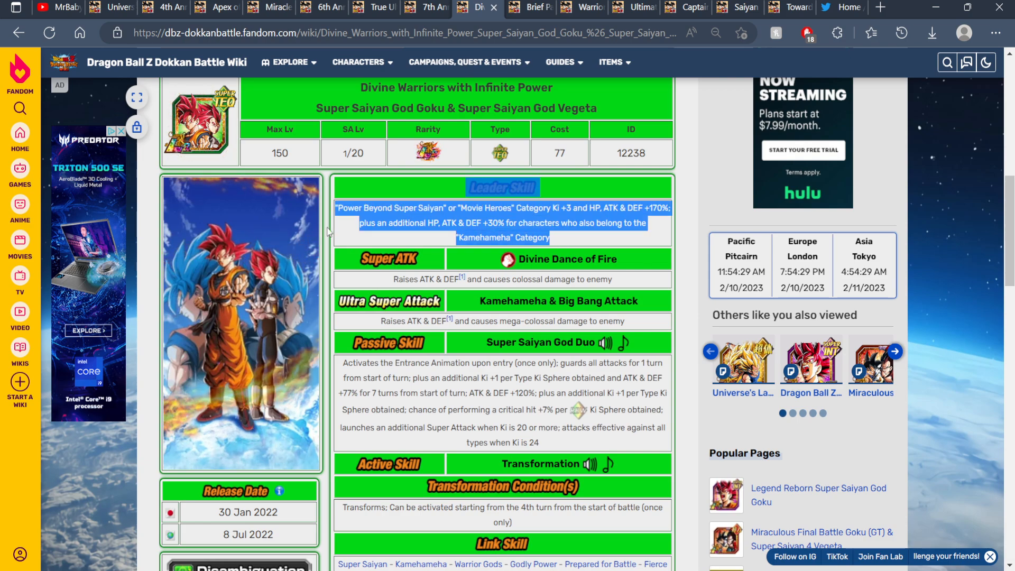
Switch to the Captain's Ace in the Hole Captain Ginyu card page.
left_click(684, 7)
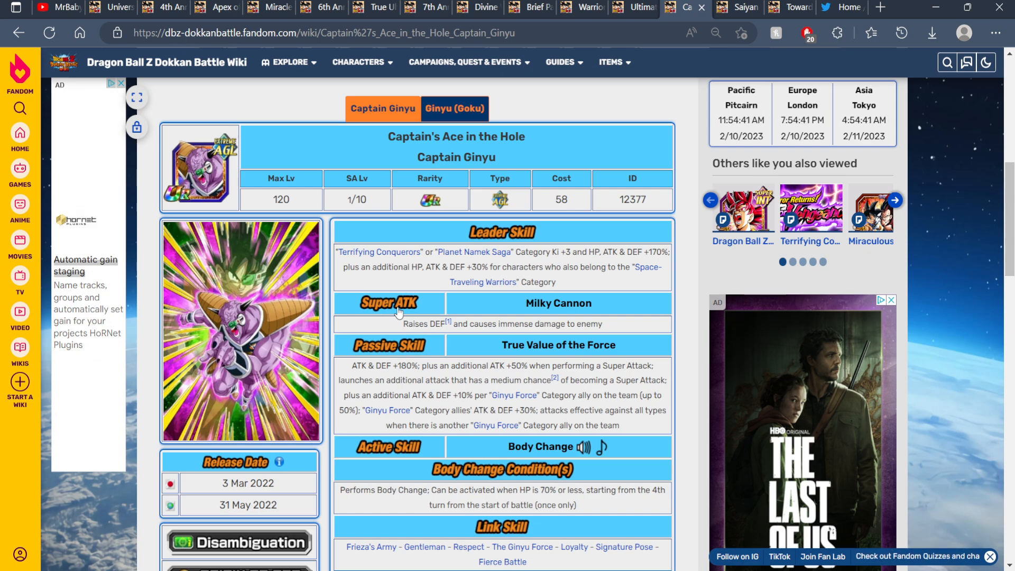
mouse_move(559, 263)
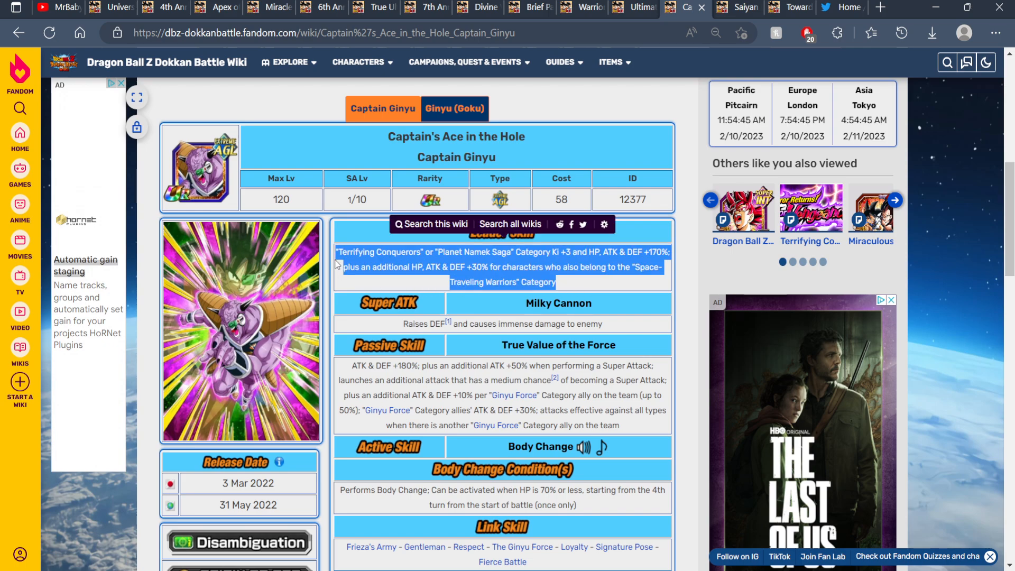
Scroll the Ginyu page and highlight Captain Ginyu's leader skill description.
scroll("down", 3)
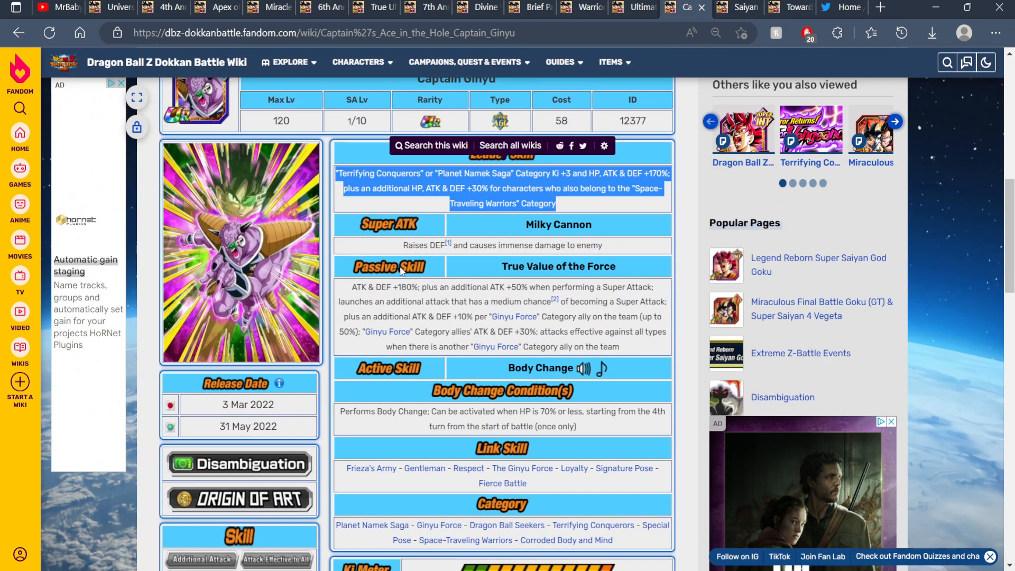
scroll("up", 3)
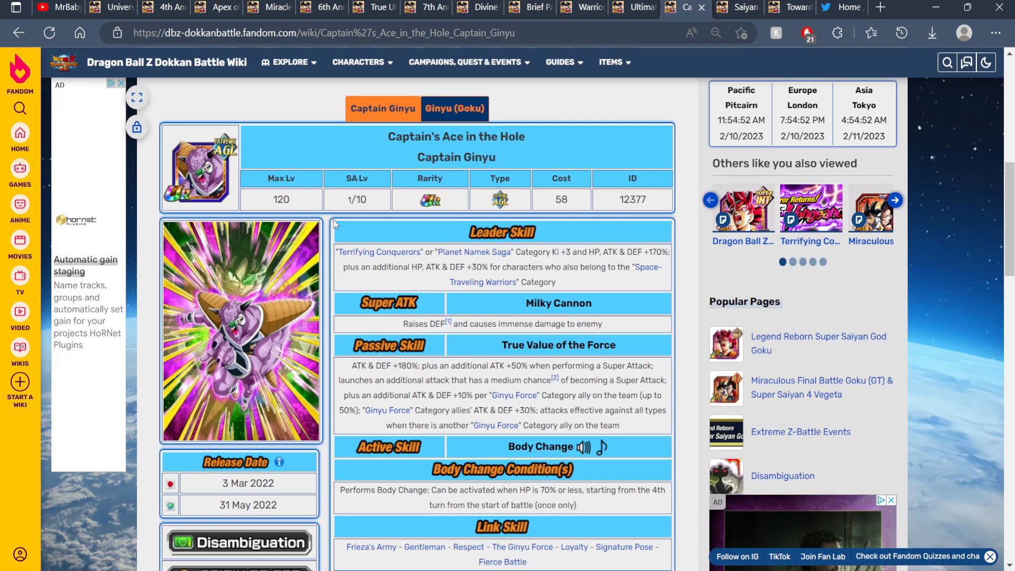
mouse_move(332, 193)
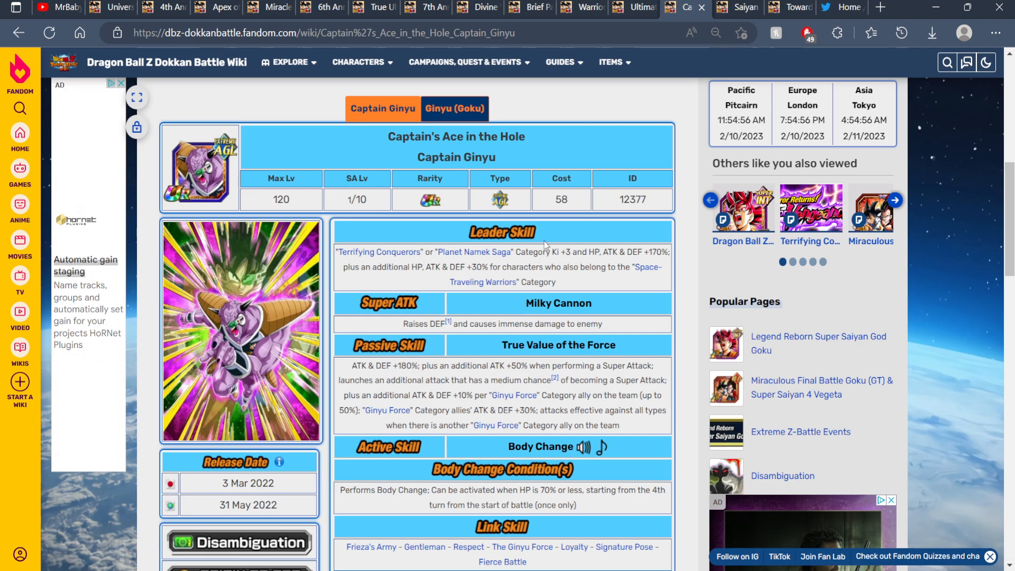
scroll("down", 3)
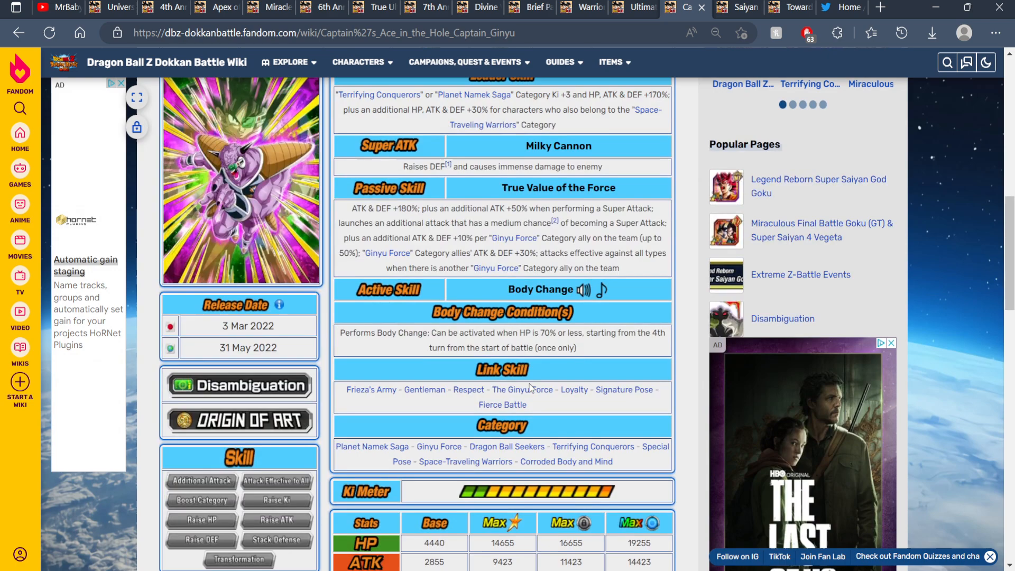
scroll("up", 3)
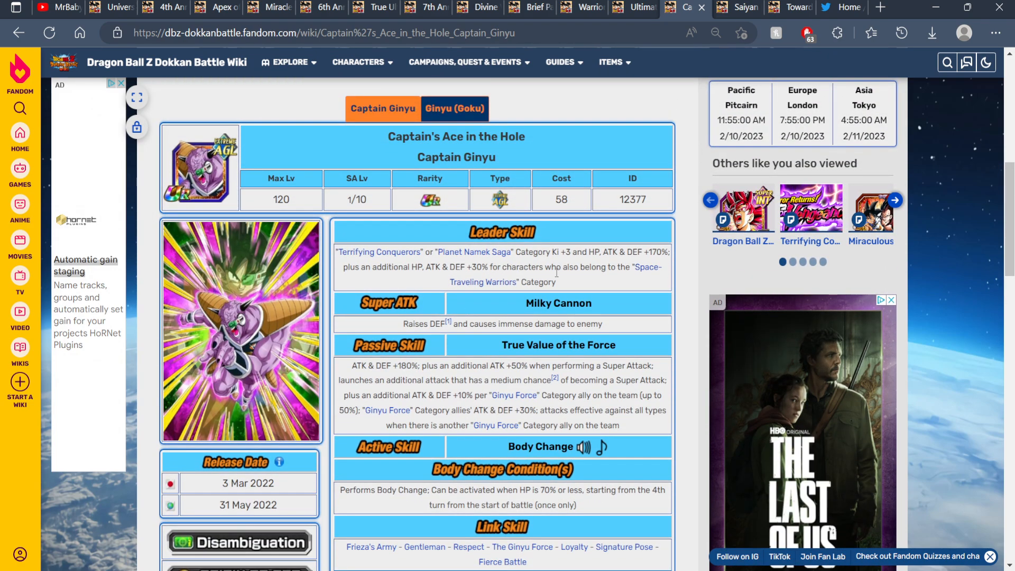
double_click(544, 281)
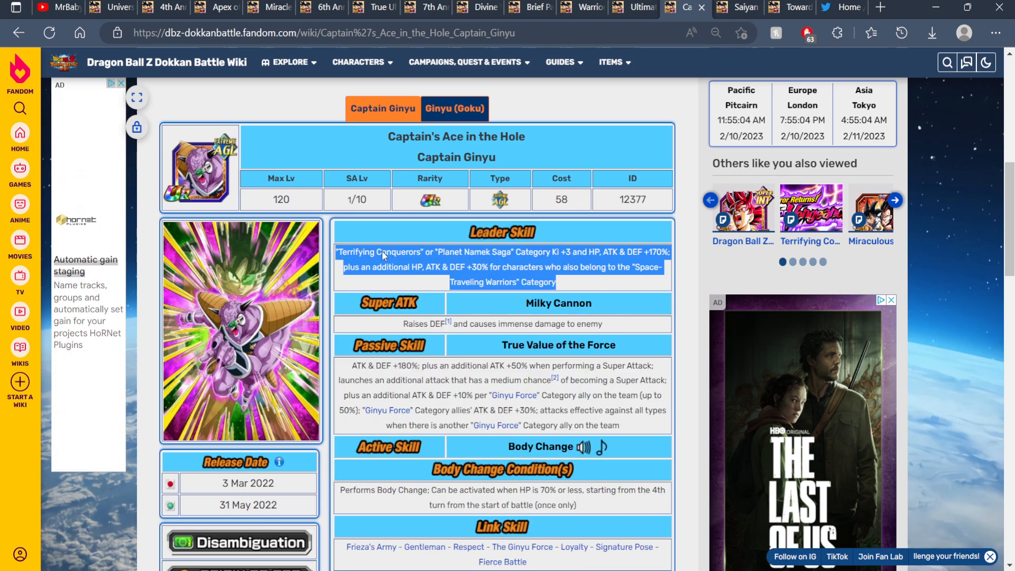
mouse_move(581, 283)
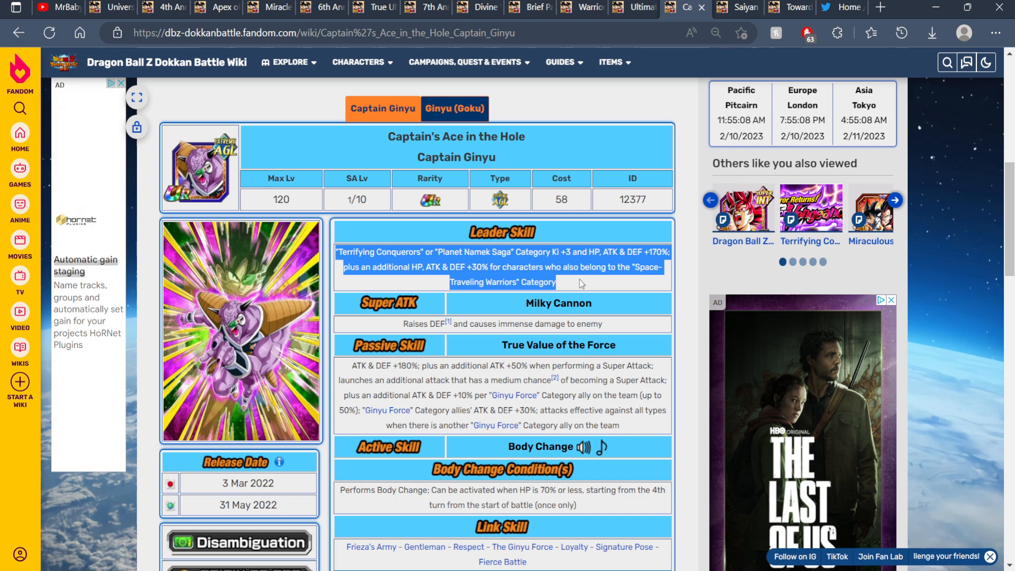
scroll("down", 3)
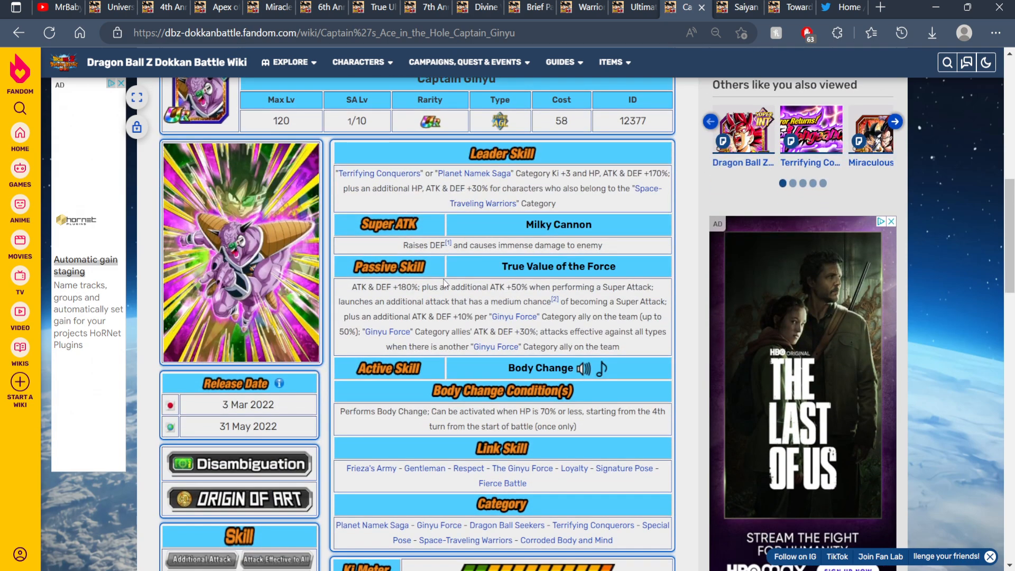
scroll("up", 3)
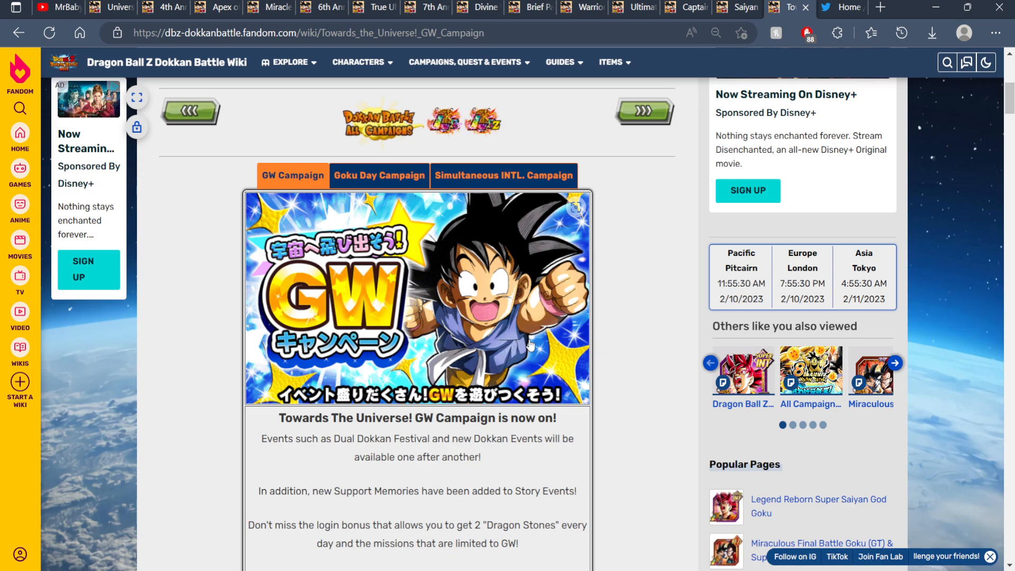
Compare the Saiyan Day and GW campaigns, confirm the 2021/4/28 start, then view Warriors Entrusted.
scroll("down", 3)
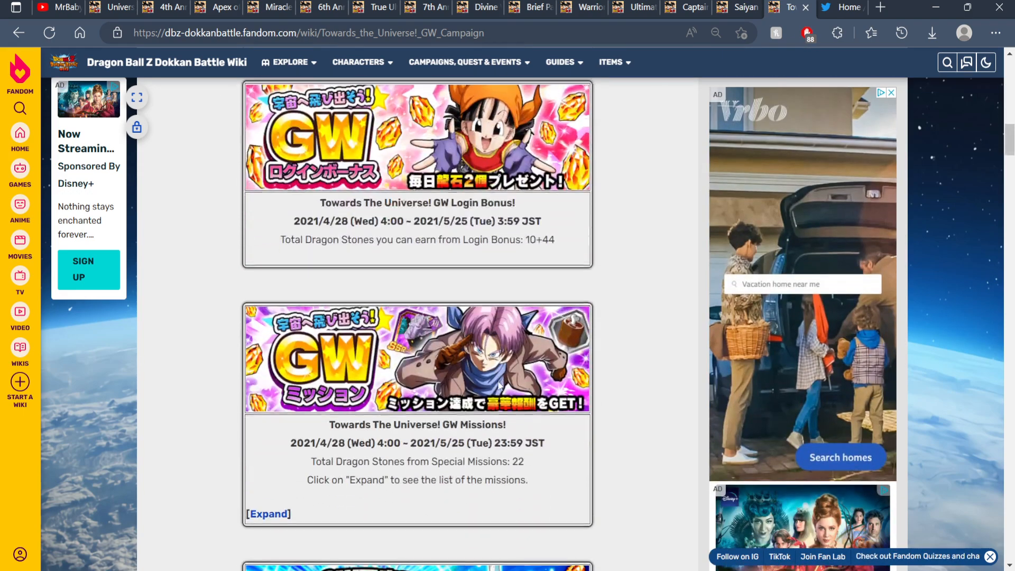
left_click(738, 6)
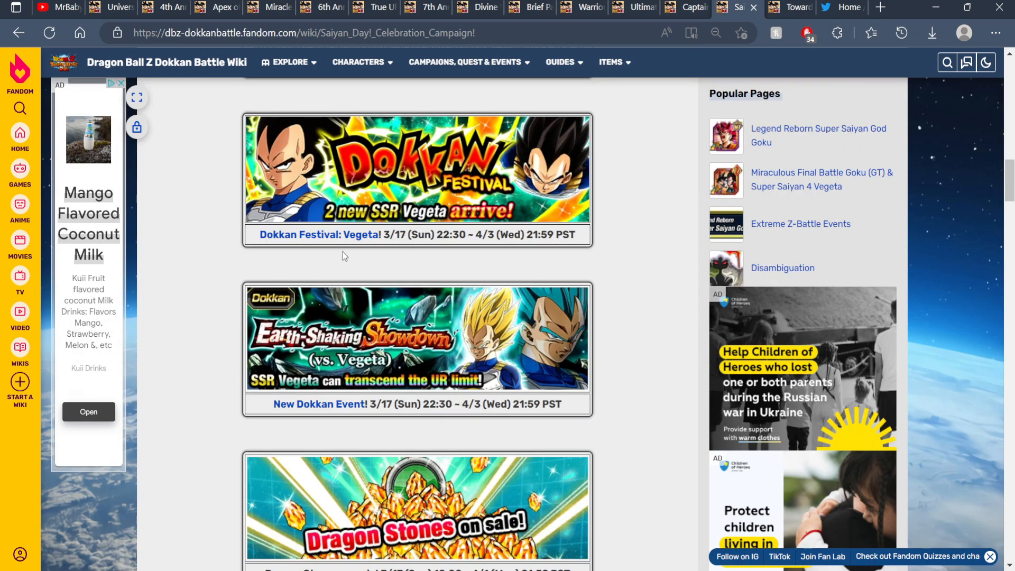
scroll("up", 3)
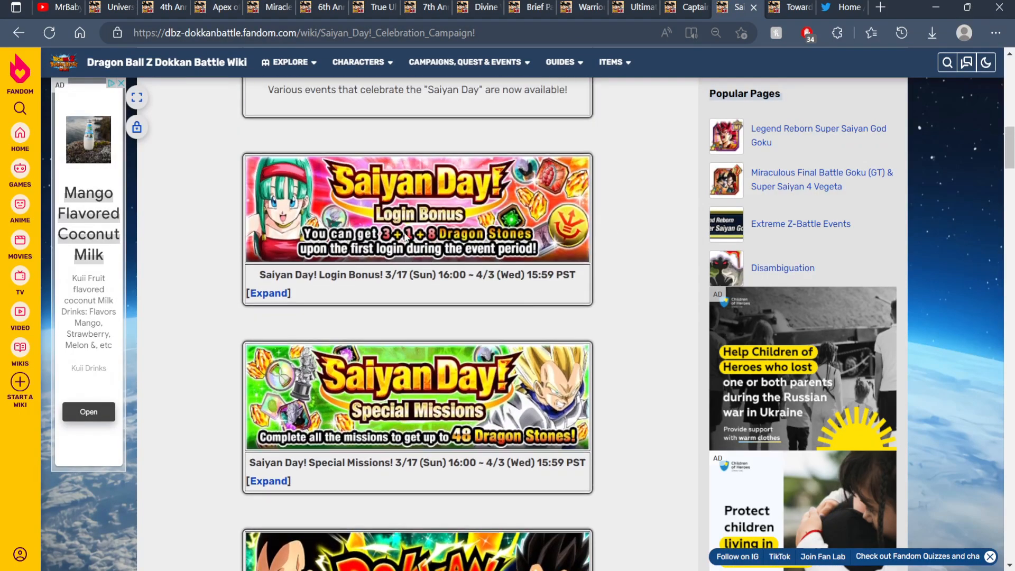
scroll("up", 3)
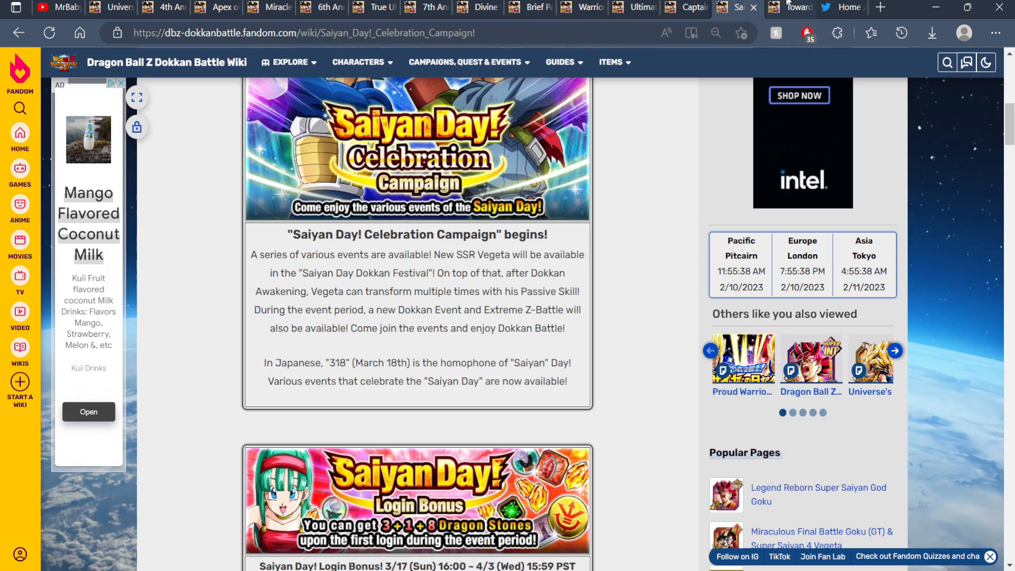
left_click(780, 6)
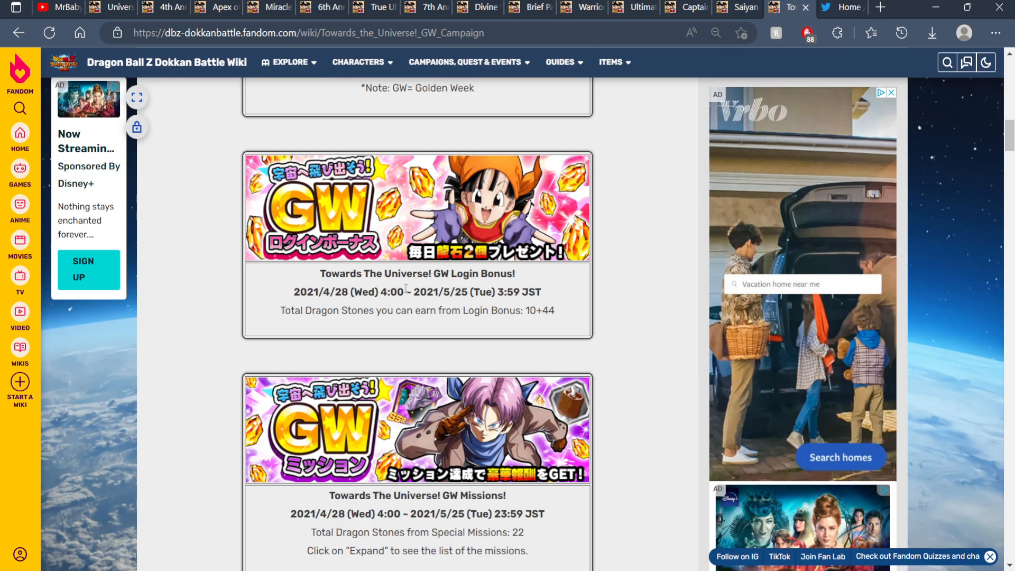
mouse_move(355, 288)
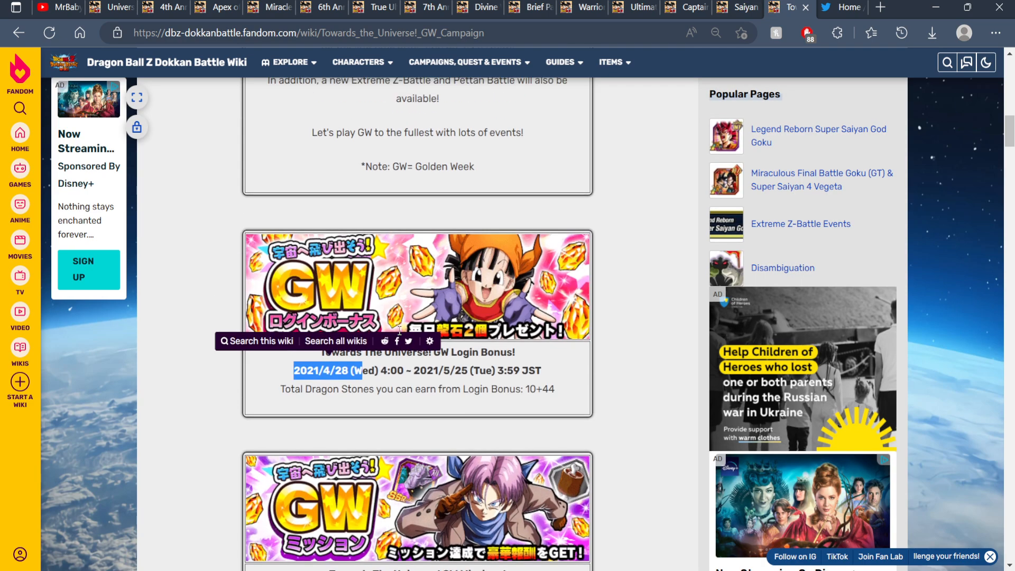
scroll("up", 3)
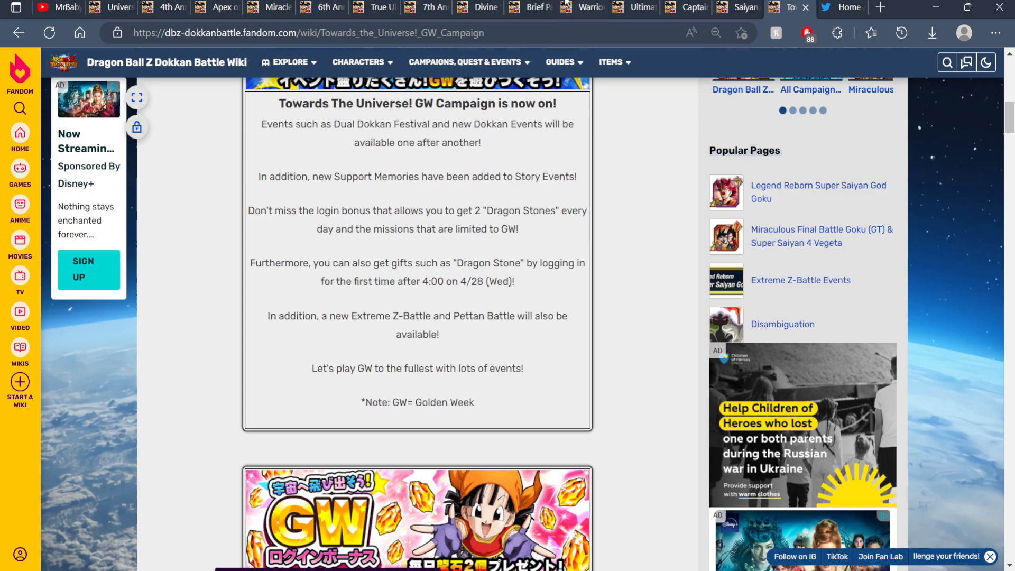
left_click(580, 7)
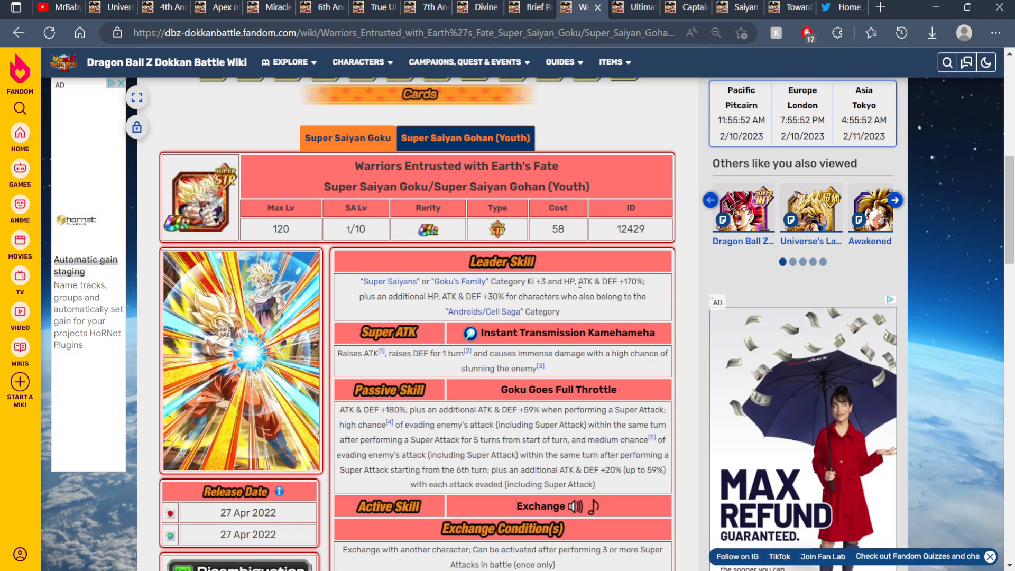
Browse the Cell (1st Form) card, then revisit Warriors Entrusted and the Saiyan Day Celebration Campaign pages.
scroll("down", 3)
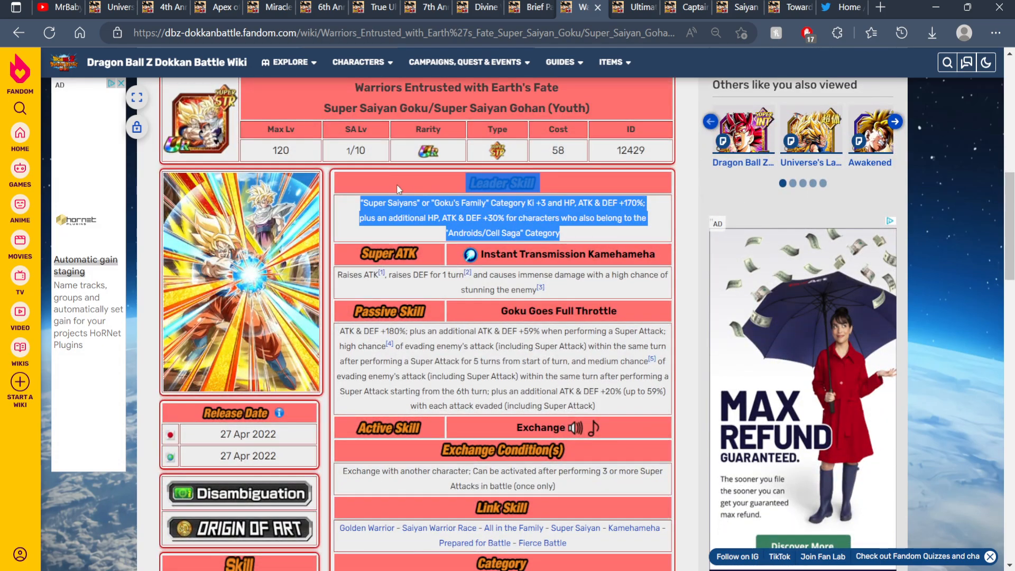
left_click(634, 7)
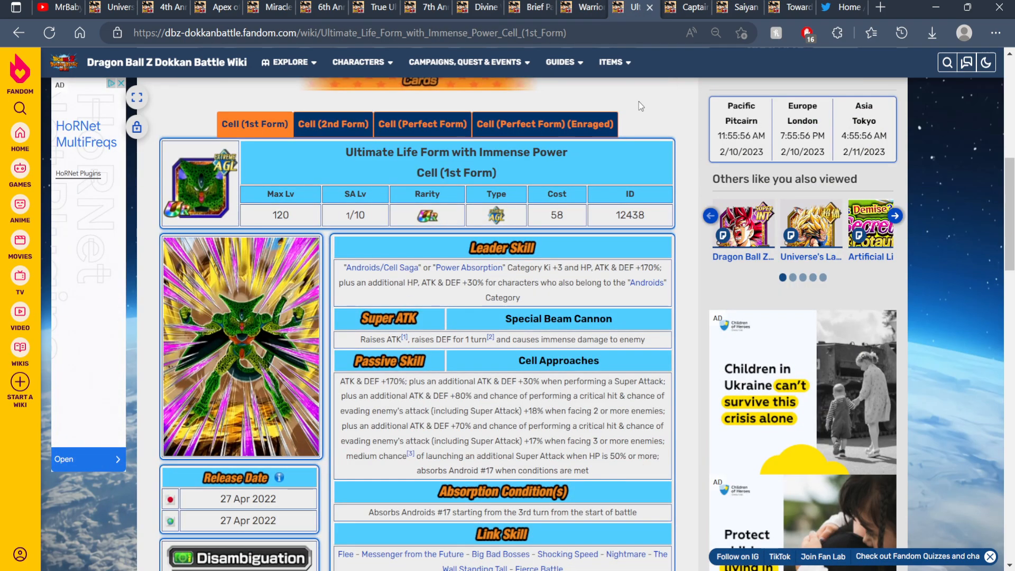
mouse_move(559, 201)
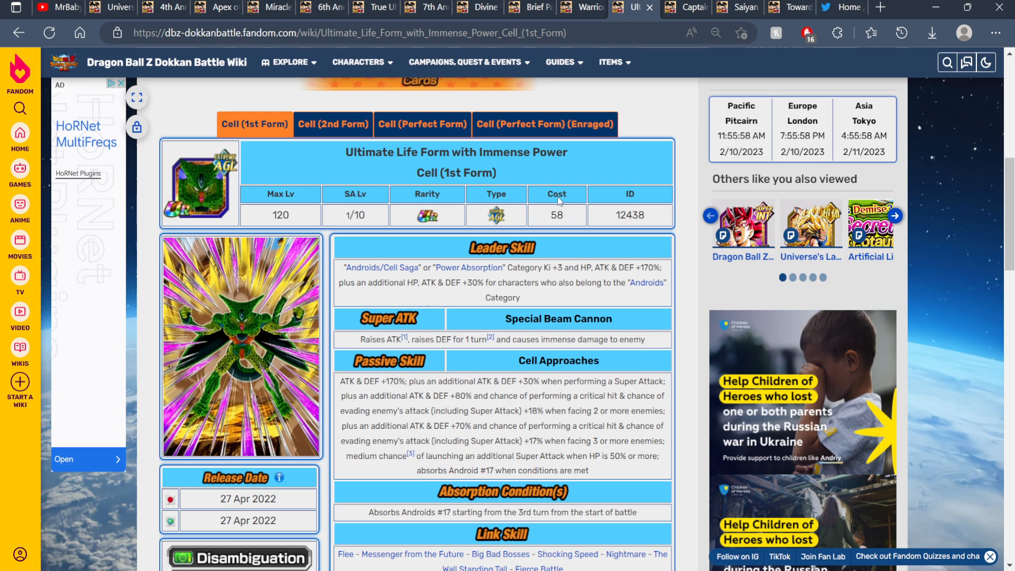
scroll("down", 3)
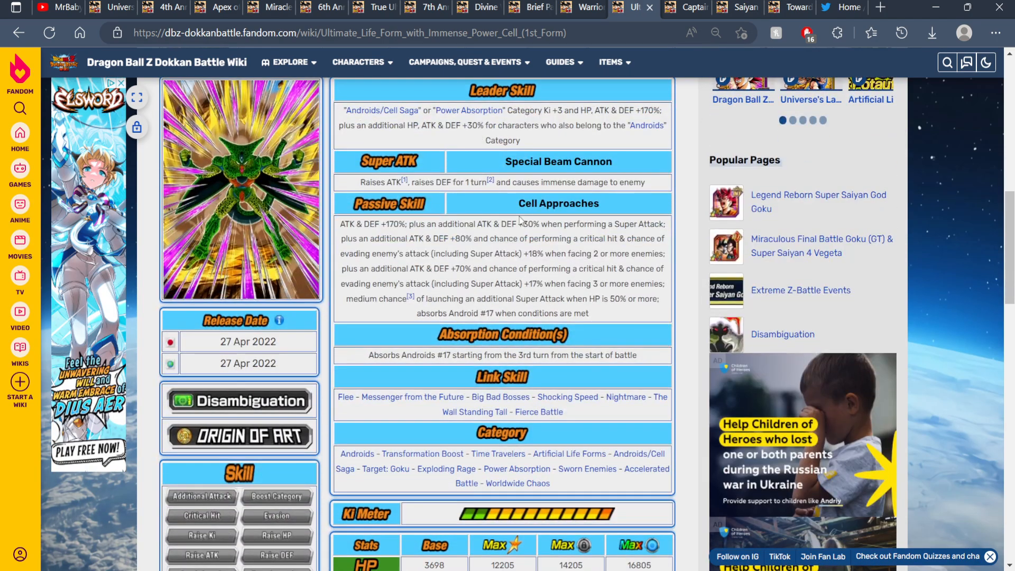
scroll("up", 3)
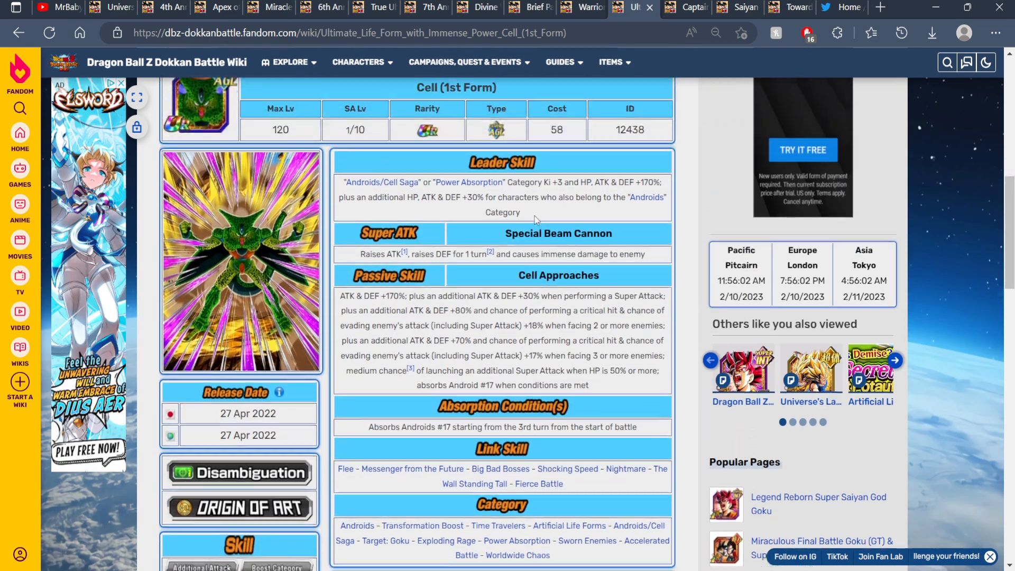
left_click(581, 7)
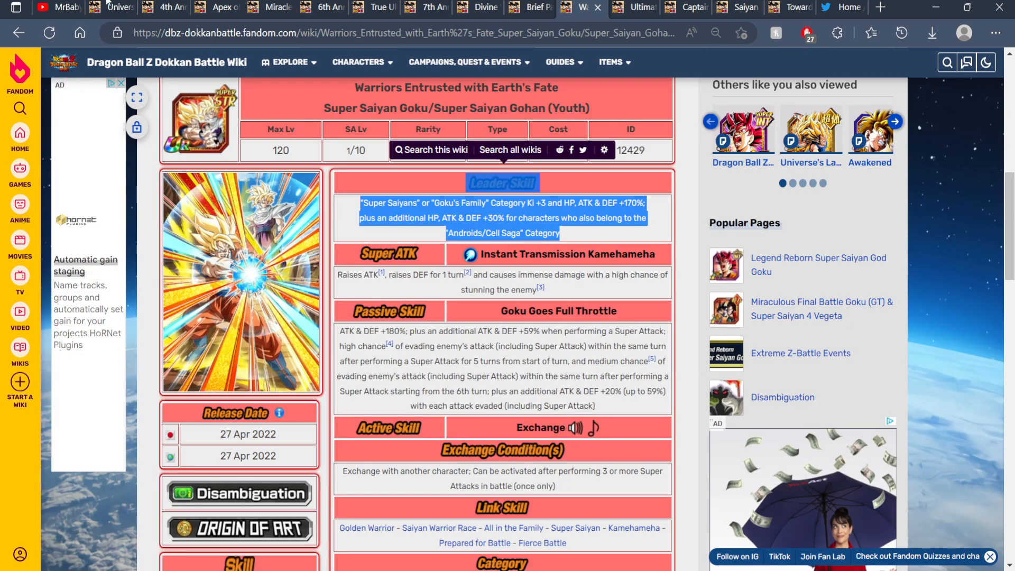
left_click(165, 7)
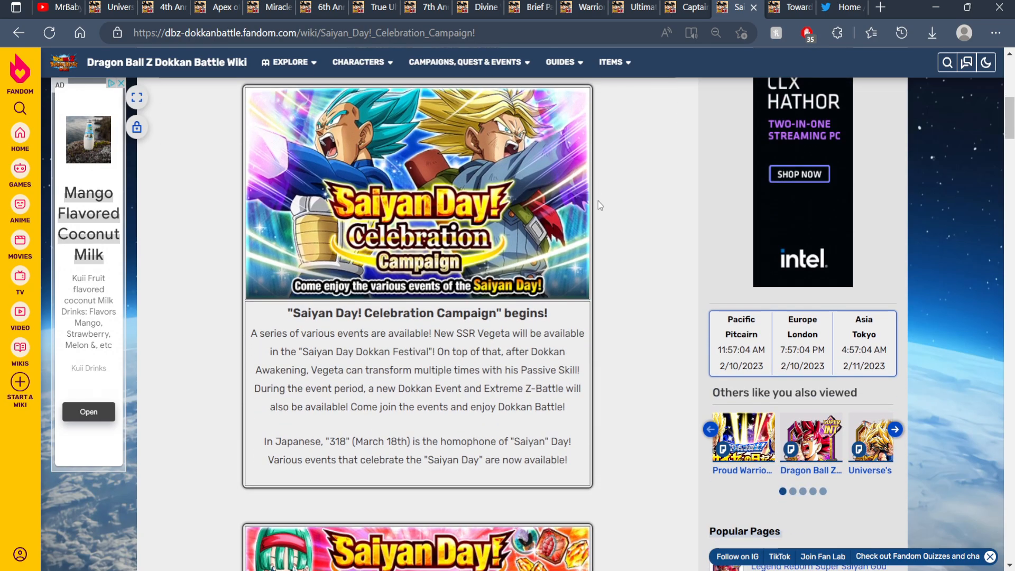
Skim the GW Campaign page, then switch to the 4th Anniversary Global campaign page.
scroll("up", 3)
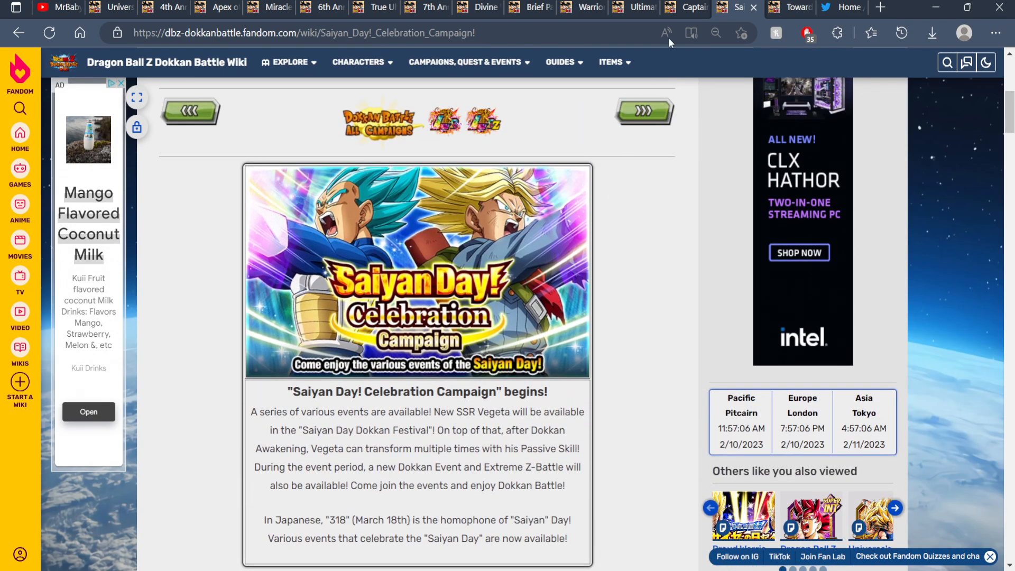
left_click(790, 7)
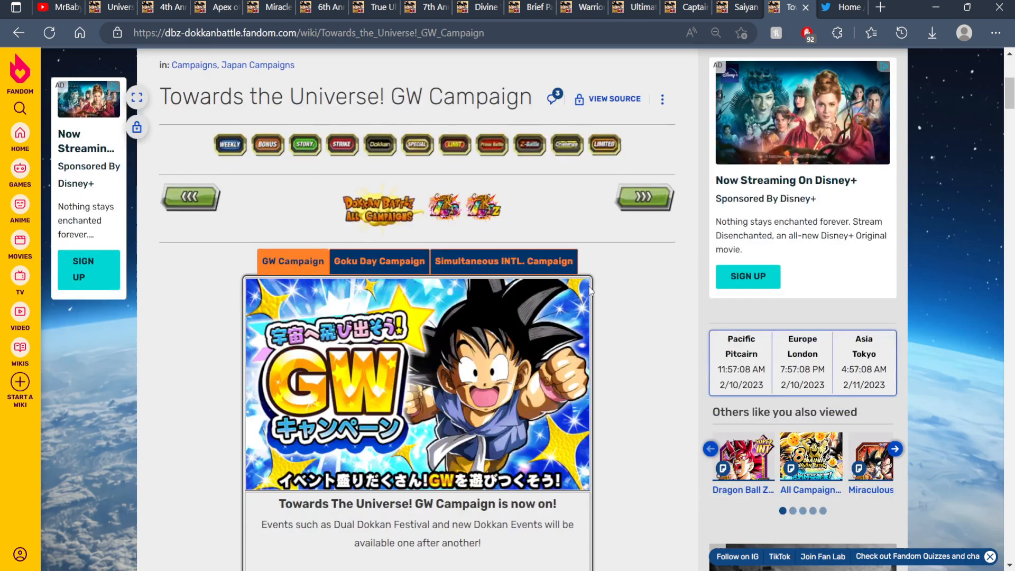
scroll("down", 3)
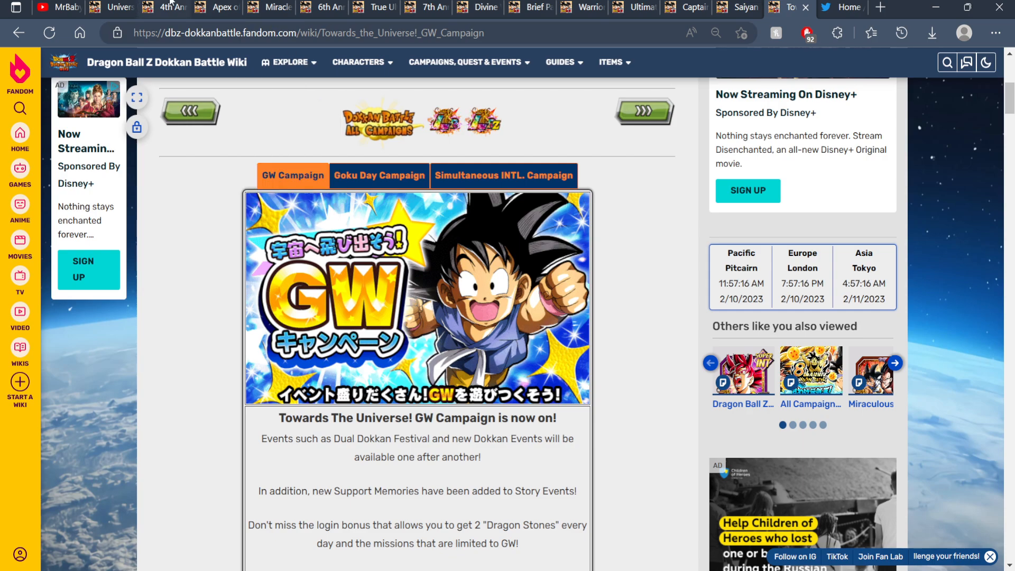
left_click(165, 8)
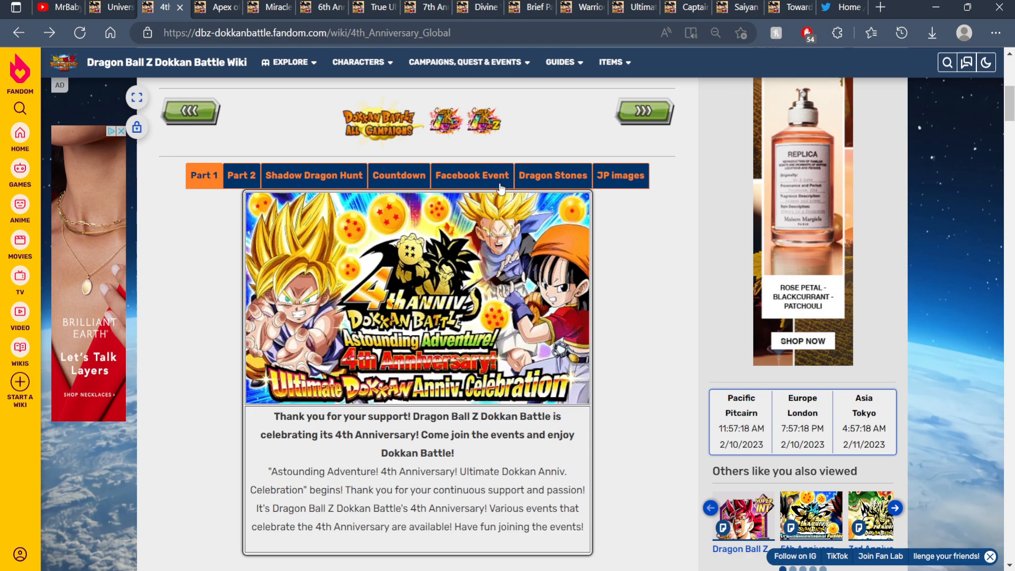